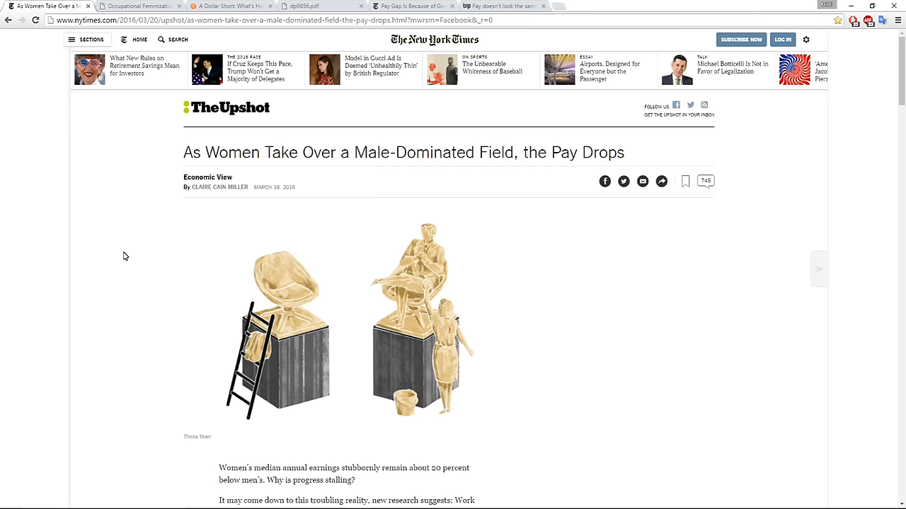
mouse_move(113, 267)
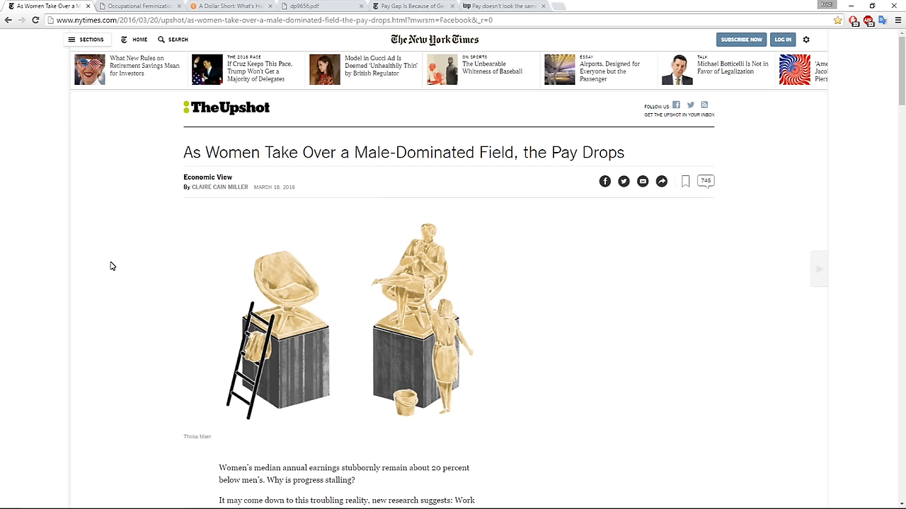
mouse_move(105, 272)
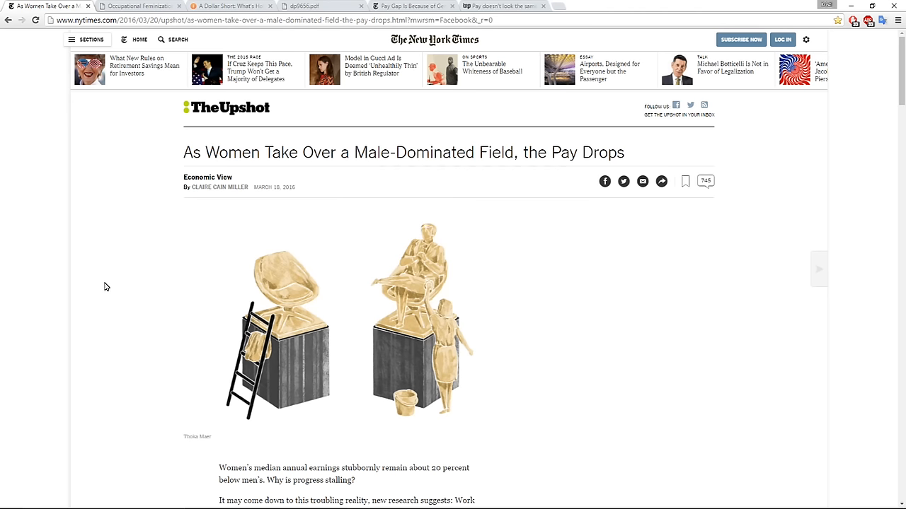
Step: Scroll past the illustration to the paragraphs on women's median earnings and the Cornell study
scroll("down", 3)
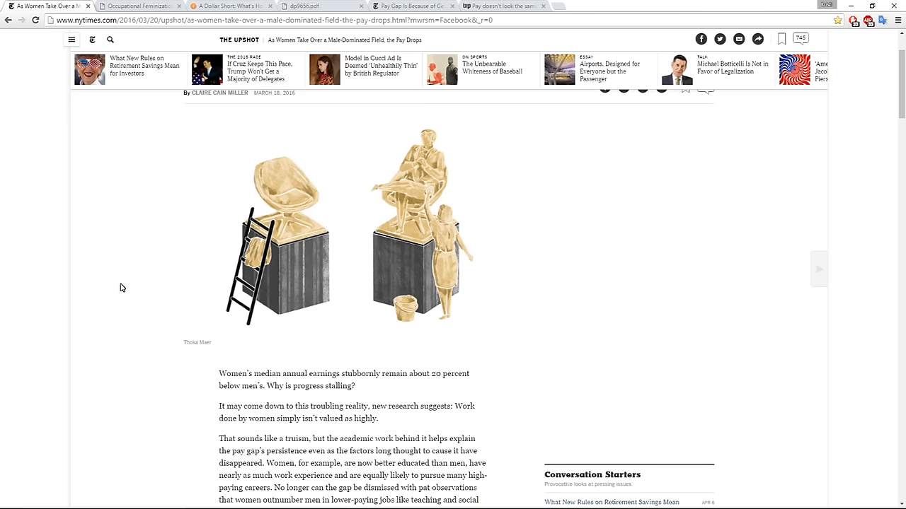
mouse_move(161, 291)
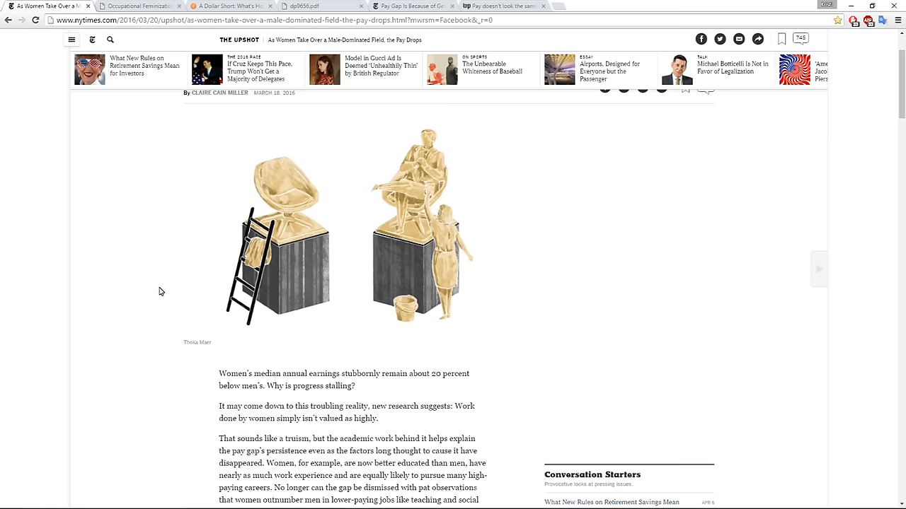
scroll("down", 3)
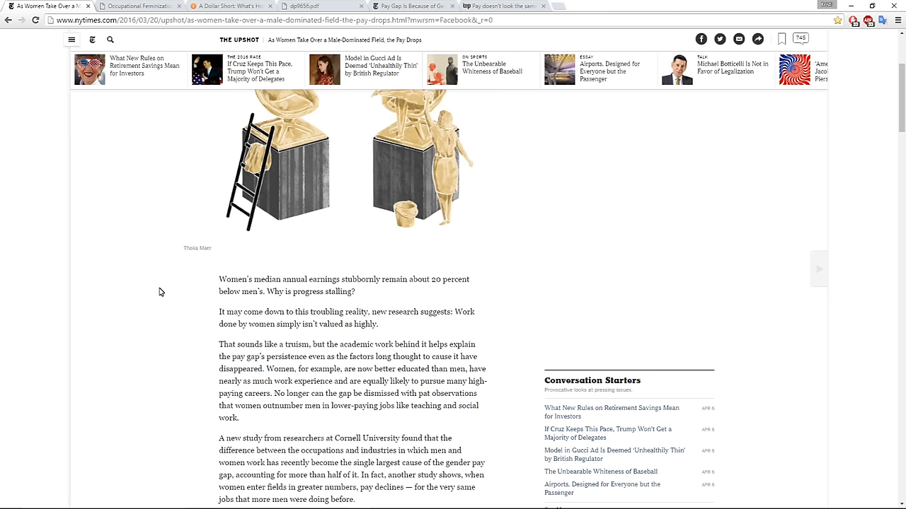
right_click(162, 291)
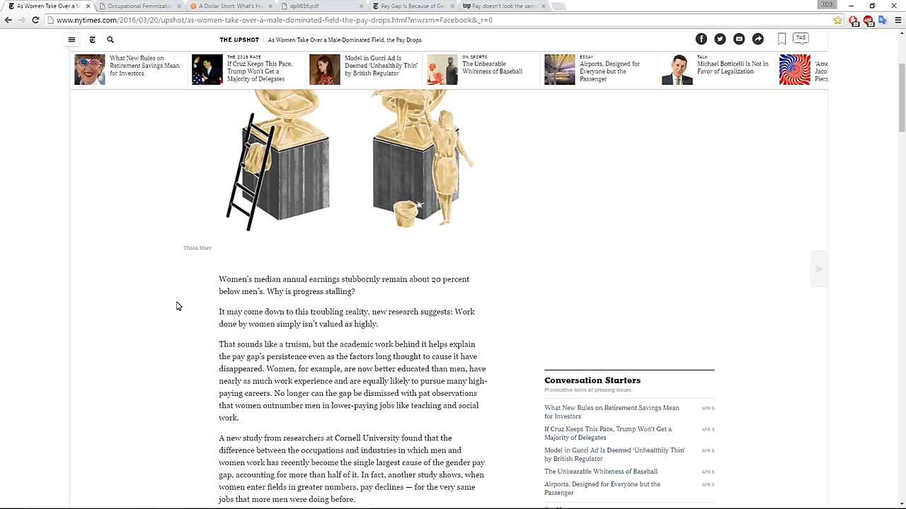
scroll("down", 3)
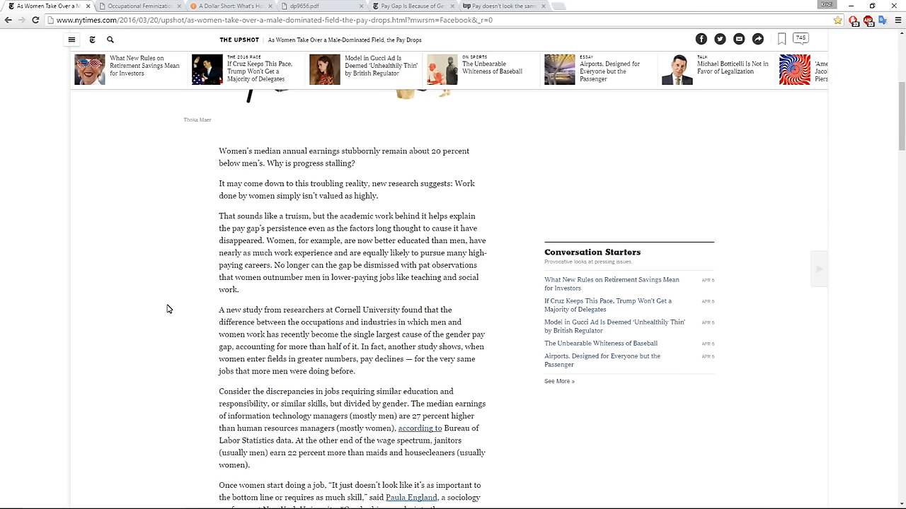
scroll("down", 3)
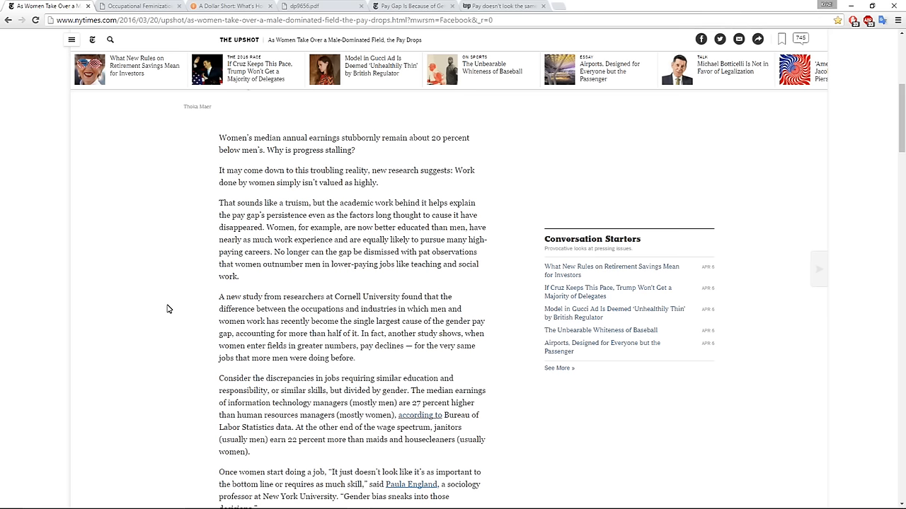
Step: Scroll on to the census study, recreation field example and designers' wages paragraphs
scroll("down", 3)
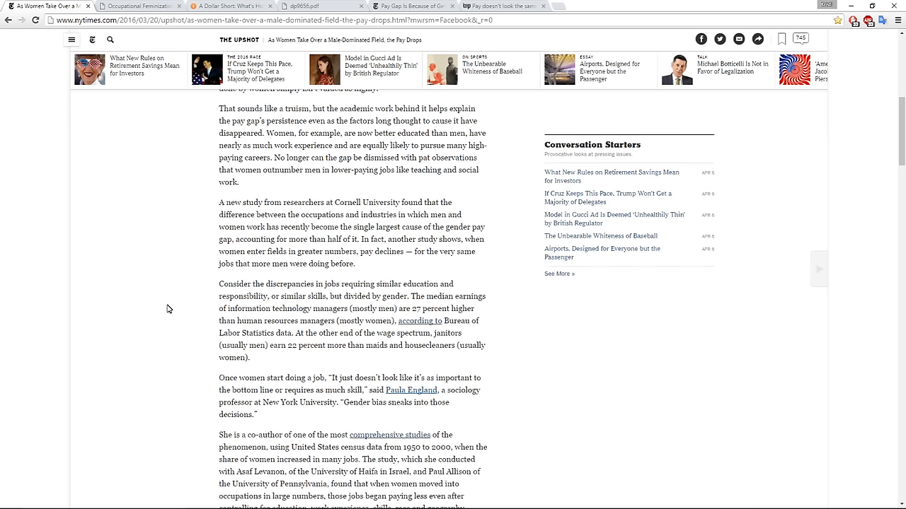
scroll("down", 3)
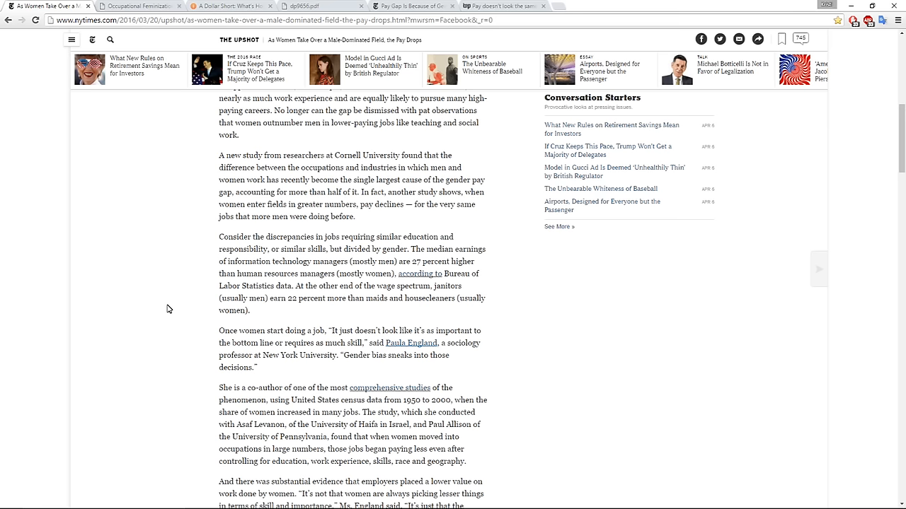
scroll("down", 3)
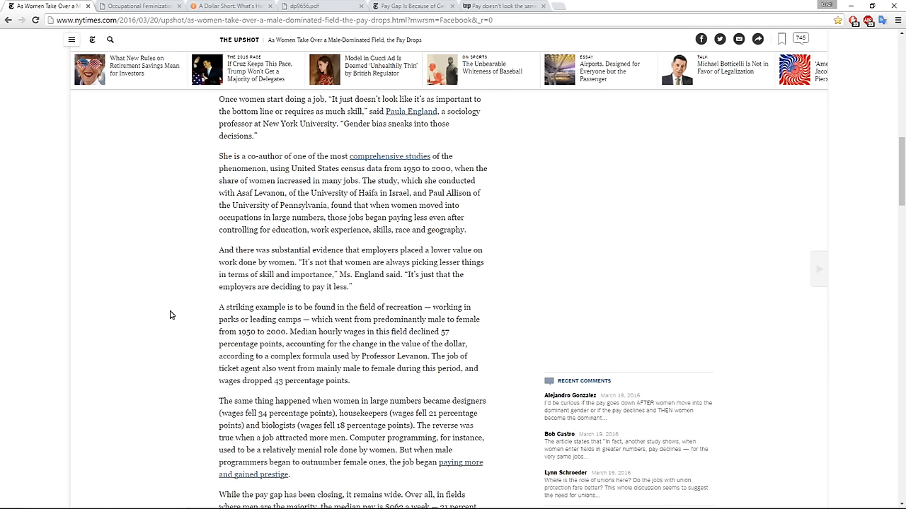
scroll("down", 3)
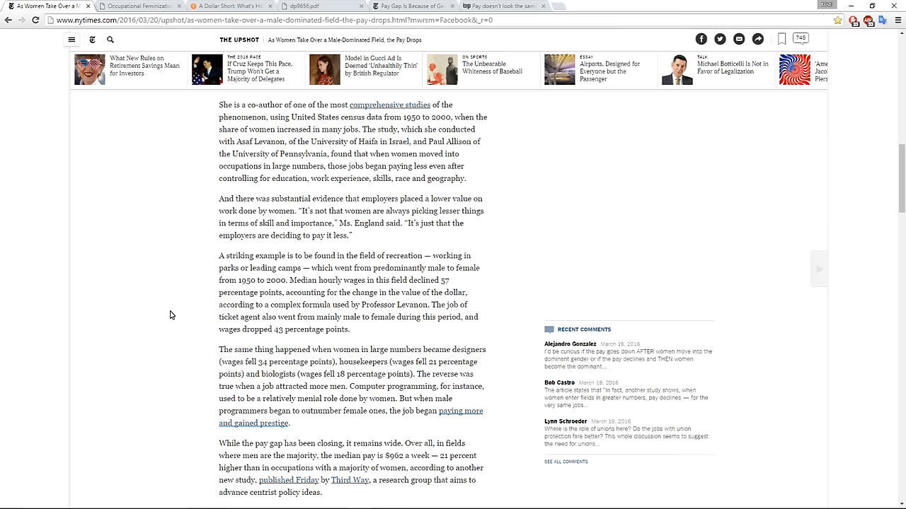
scroll("down", 3)
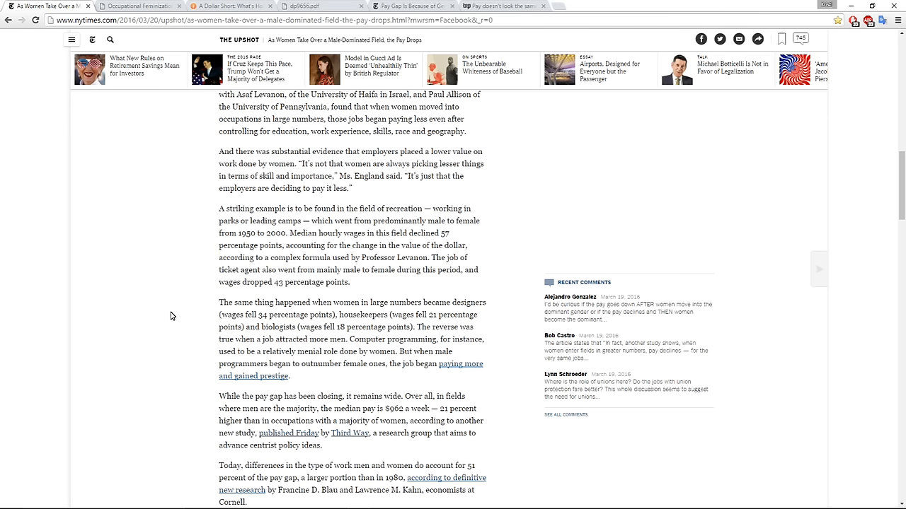
Step: Scroll slightly to the paragraph citing Blau and Kahn's 51 percent figure
scroll("down", 3)
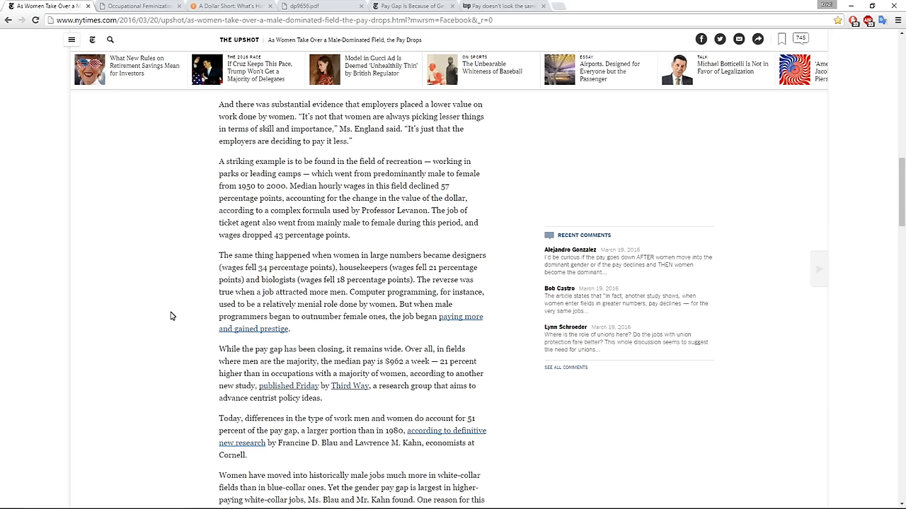
Step: Scroll through the policy ideas and Dow Jones example to the March 27 correction note
scroll("down", 3)
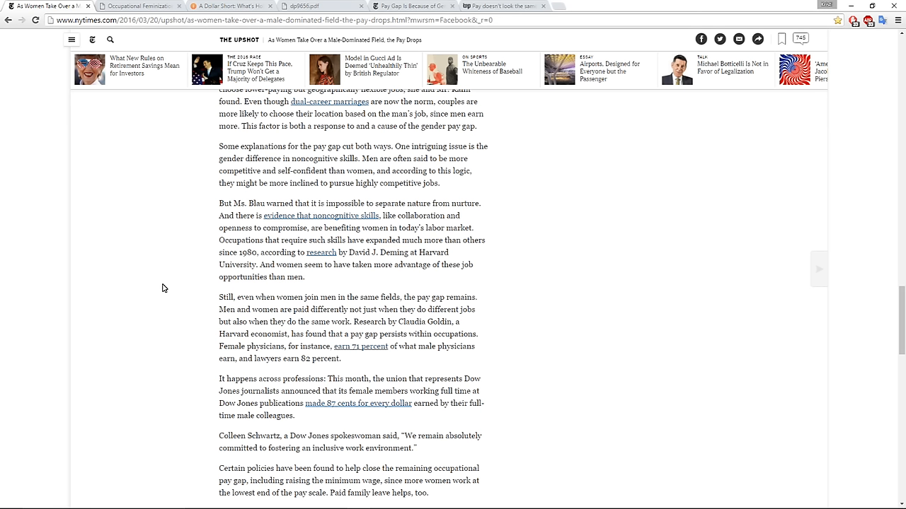
scroll("down", 3)
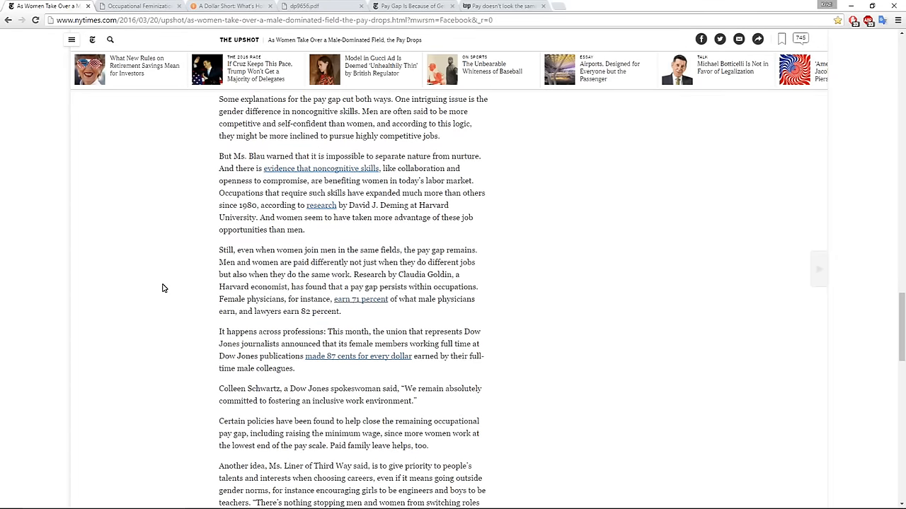
scroll("down", 3)
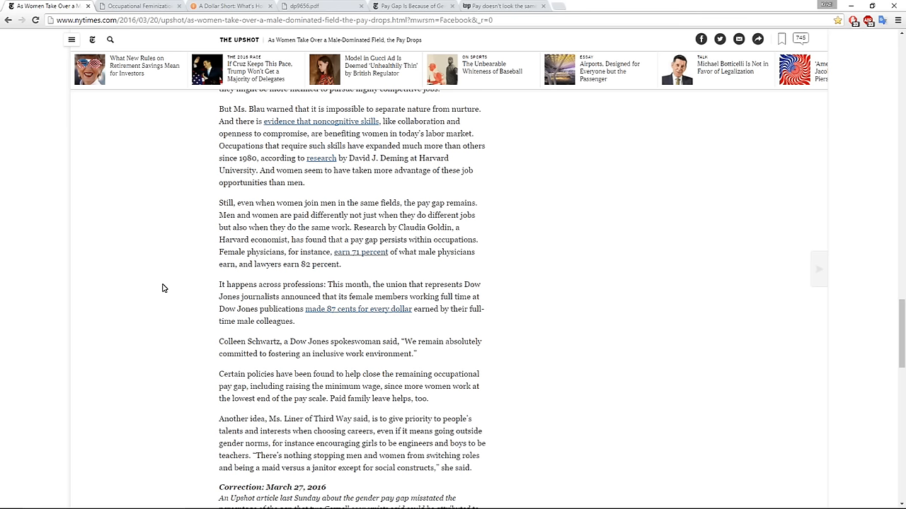
scroll("down", 3)
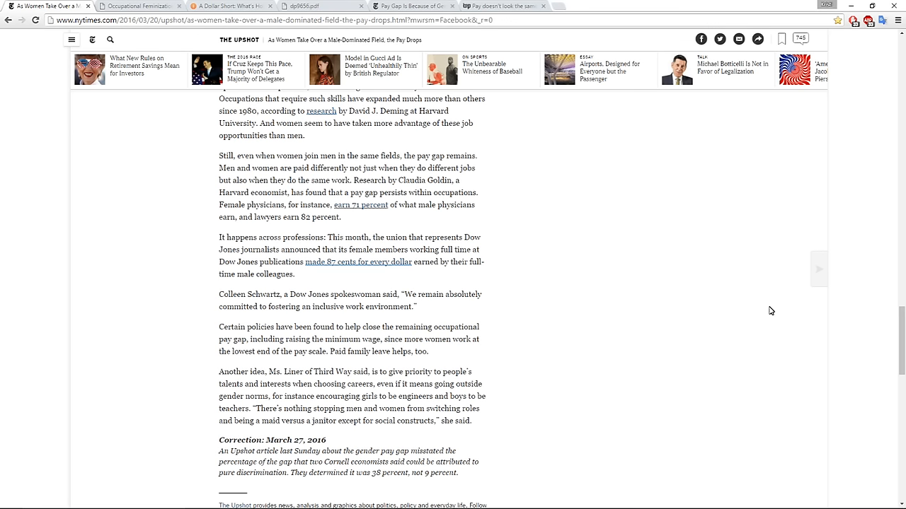
mouse_move(738, 344)
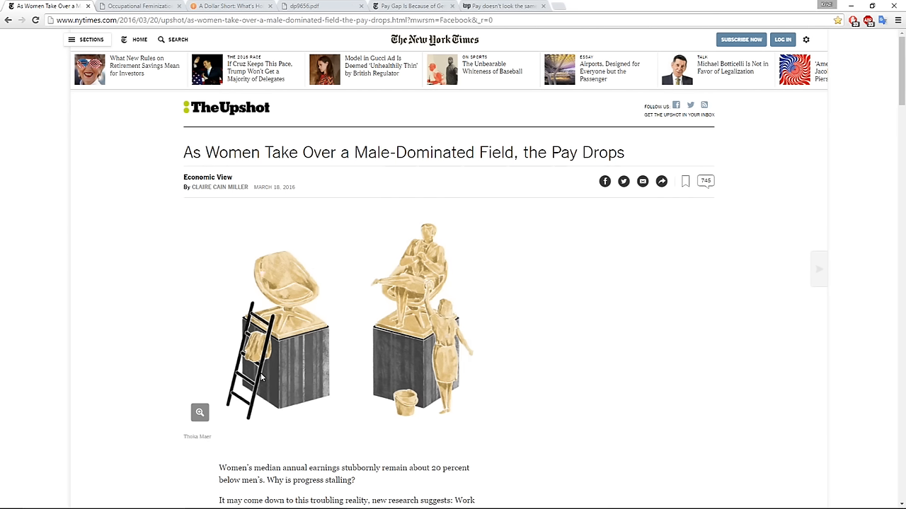
mouse_move(218, 354)
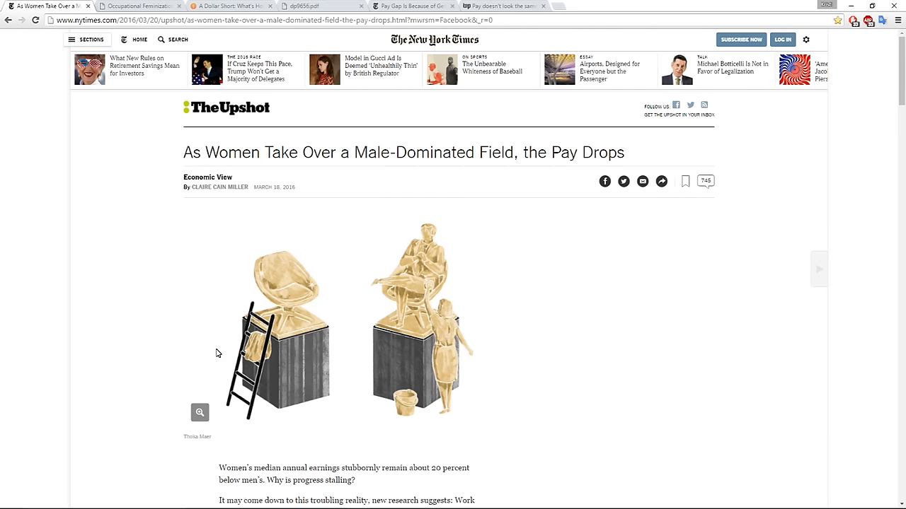
Step: Switch to the Oxford Journals Social Forces tab and show the 'Occupational Feminization and Pay' abstract
left_click(139, 6)
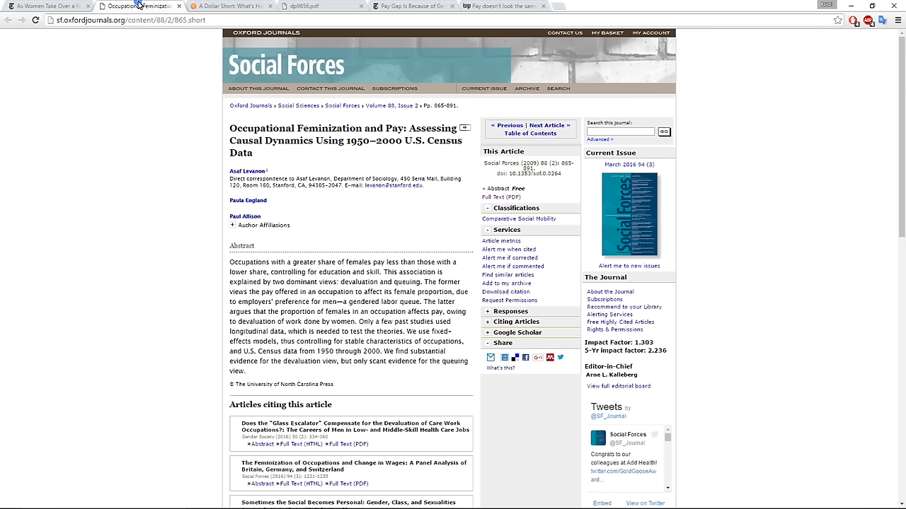
mouse_move(139, 108)
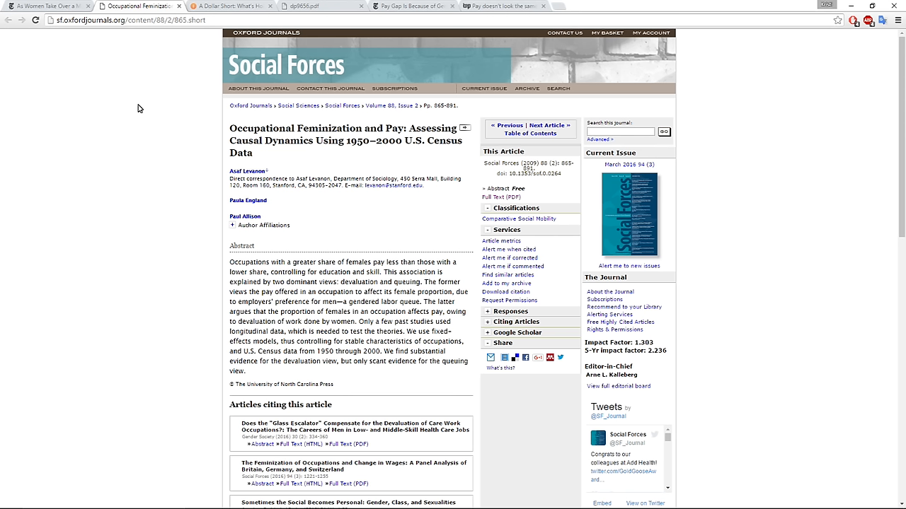
mouse_move(239, 334)
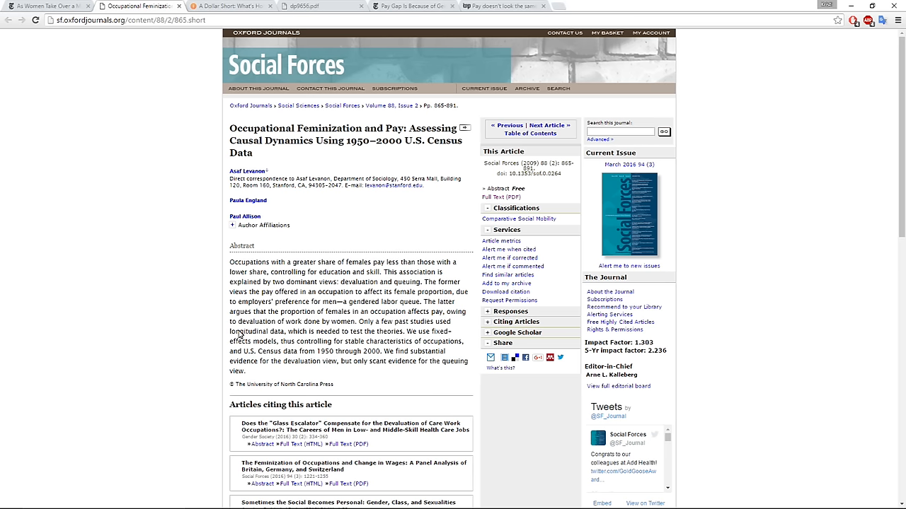
scroll("down", 3)
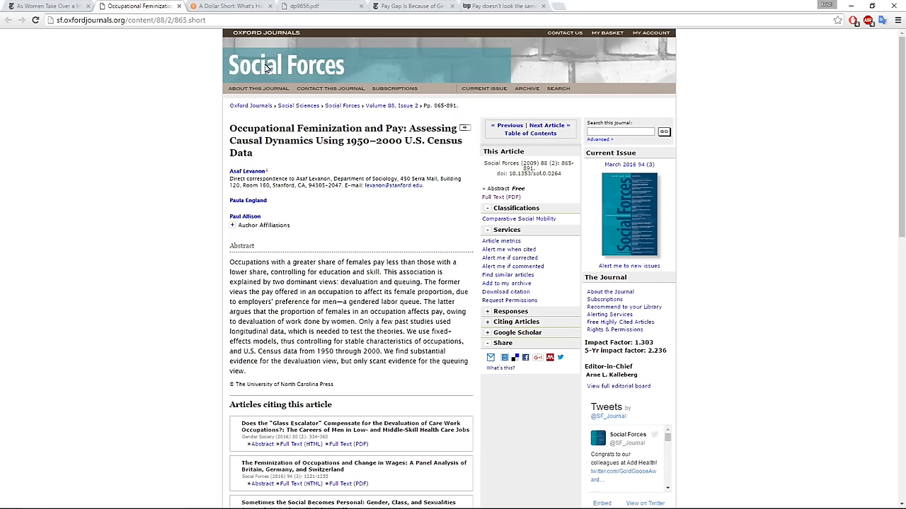
mouse_move(222, 320)
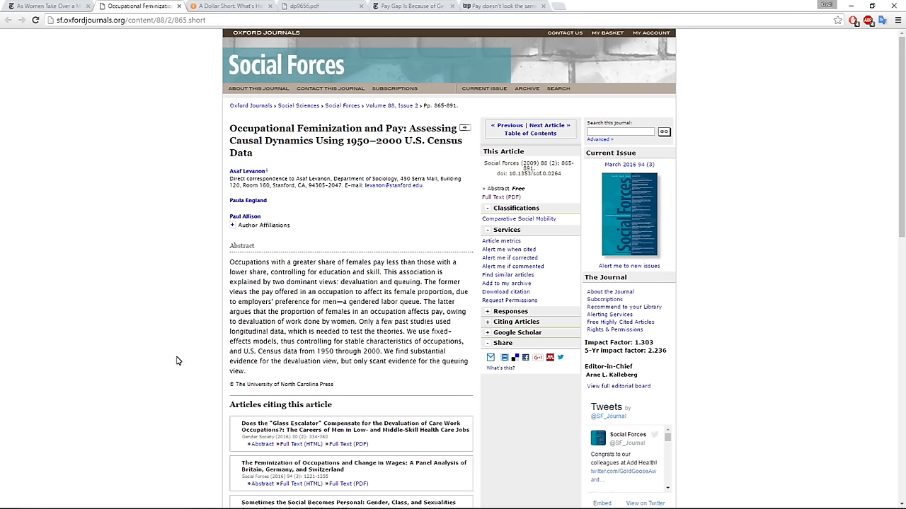
mouse_move(231, 383)
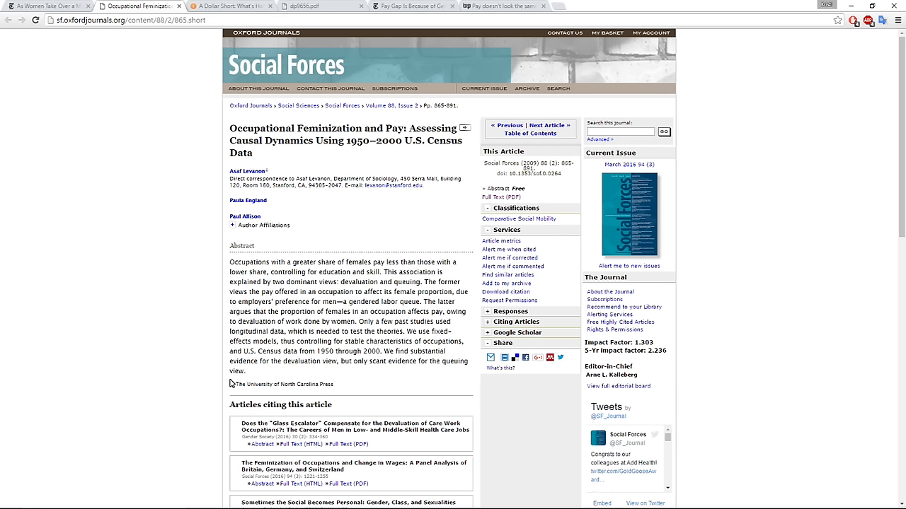
mouse_move(87, 119)
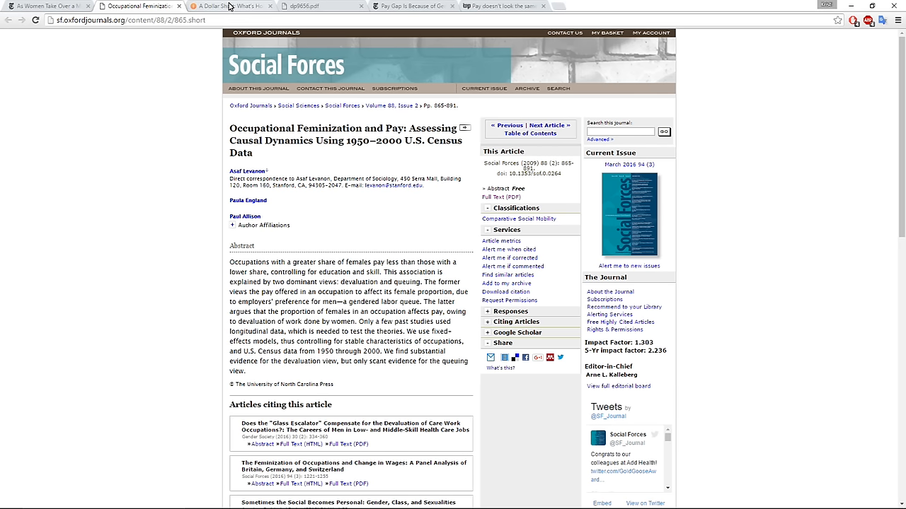
Step: Switch to the Third Way 'A Dollar Short' report at its 83 Cents occupational crowding section
left_click(212, 5)
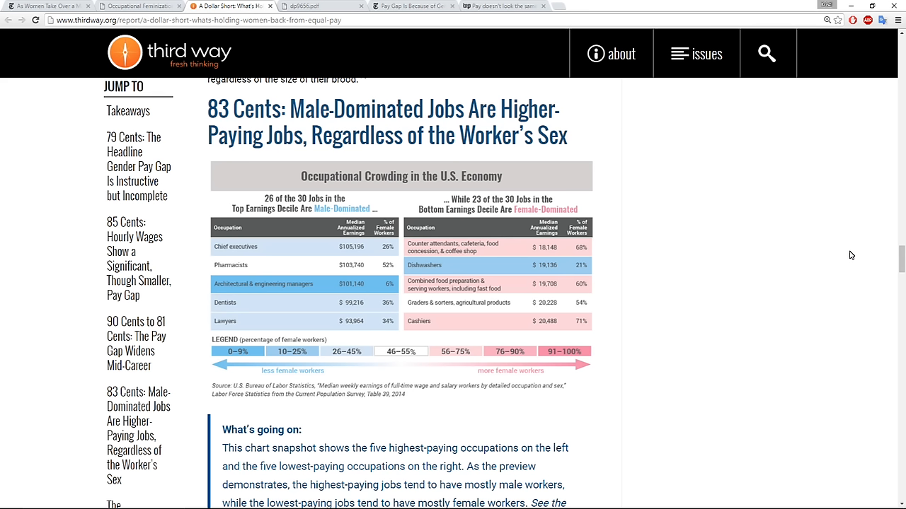
mouse_move(385, 27)
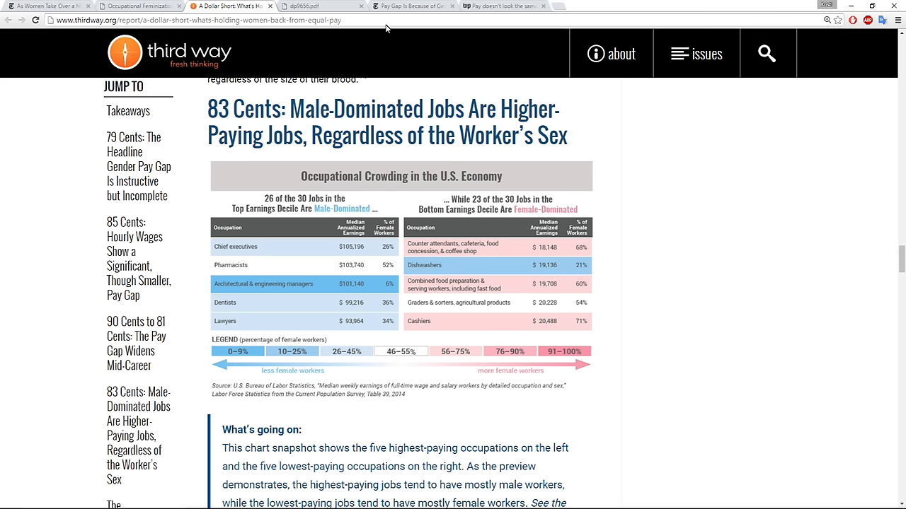
Step: Switch to the IZA dp9656.pdf paper and scroll from its cover down to the Abstract
left_click(318, 6)
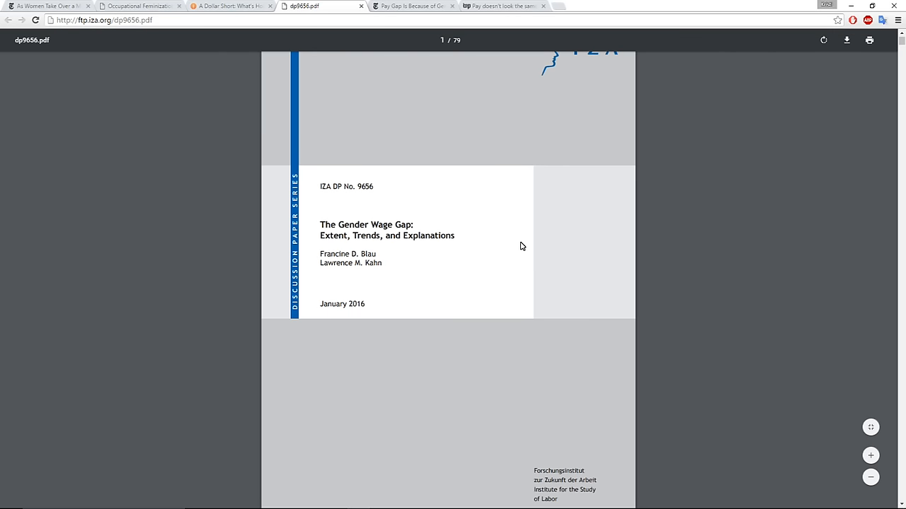
mouse_move(362, 276)
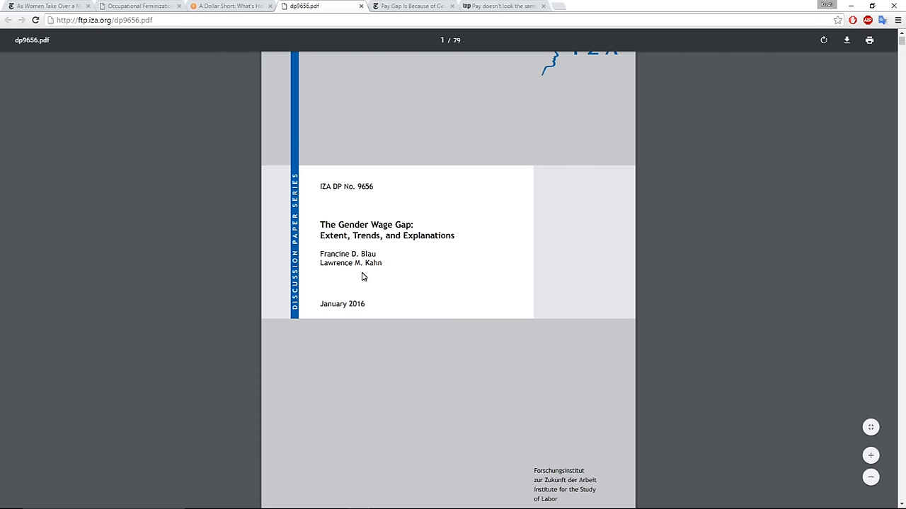
mouse_move(436, 283)
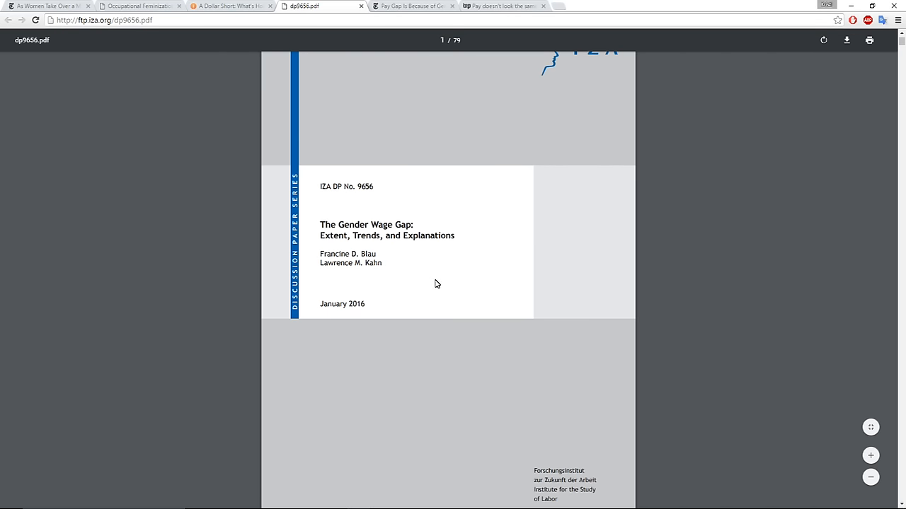
scroll("down", 3)
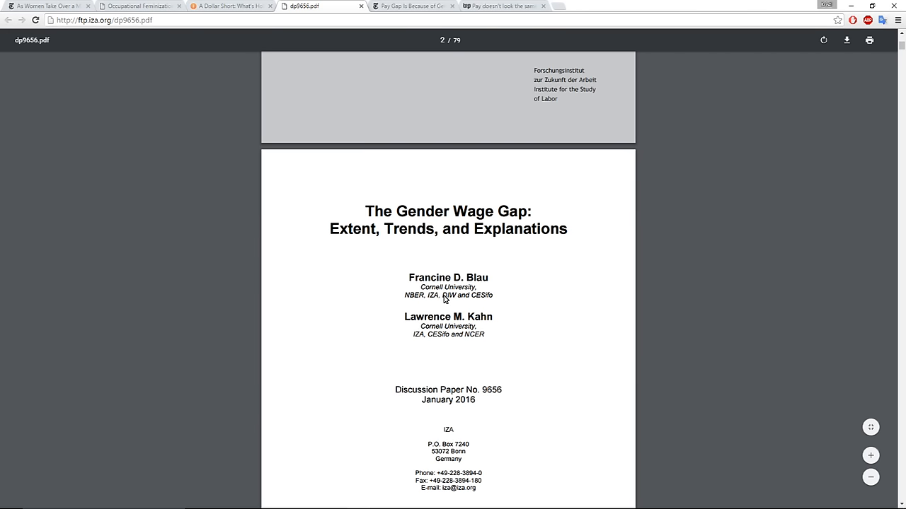
scroll("down", 3)
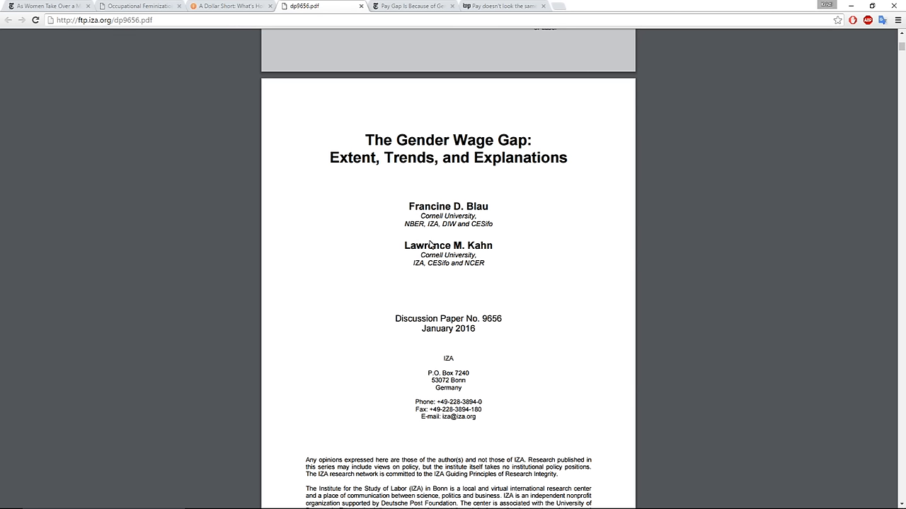
scroll("down", 3)
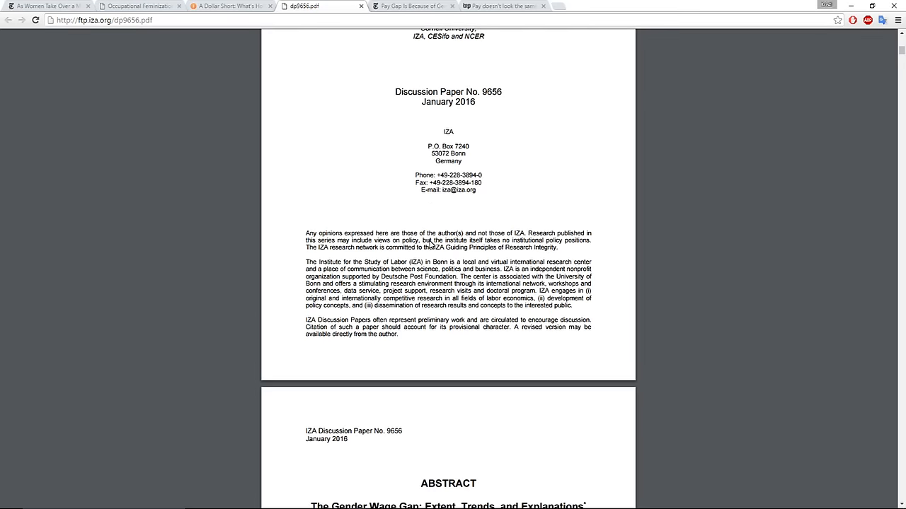
scroll("down", 3)
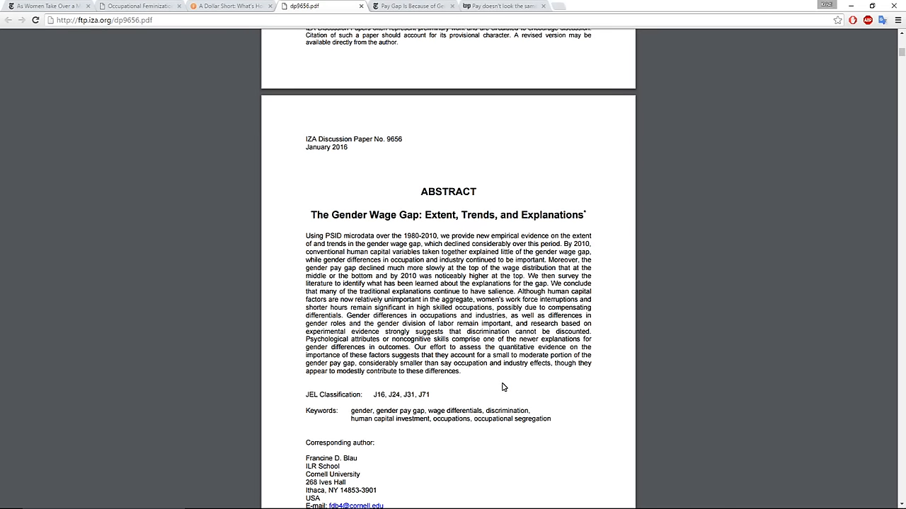
mouse_move(509, 385)
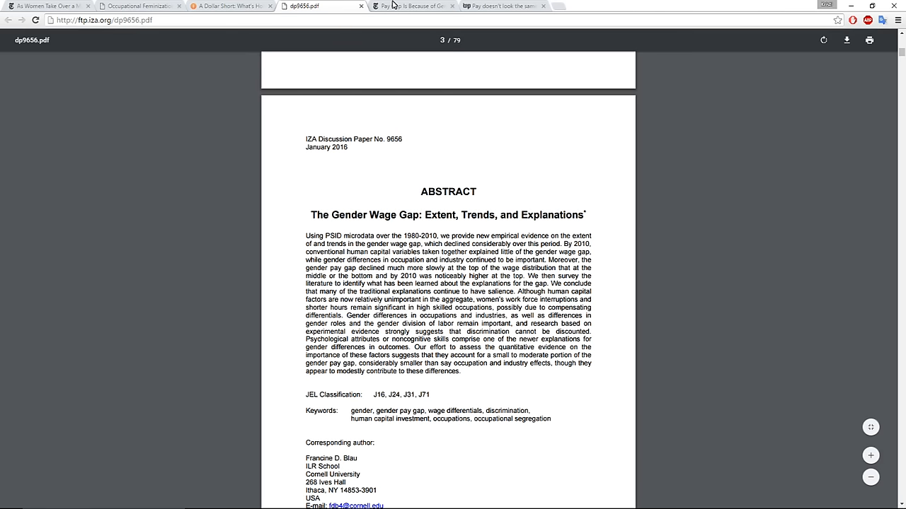
Step: Return to the NYT Upshot pay-gap tab and scroll to the 'Where Women Fare Best and Worst' chart
left_click(418, 8)
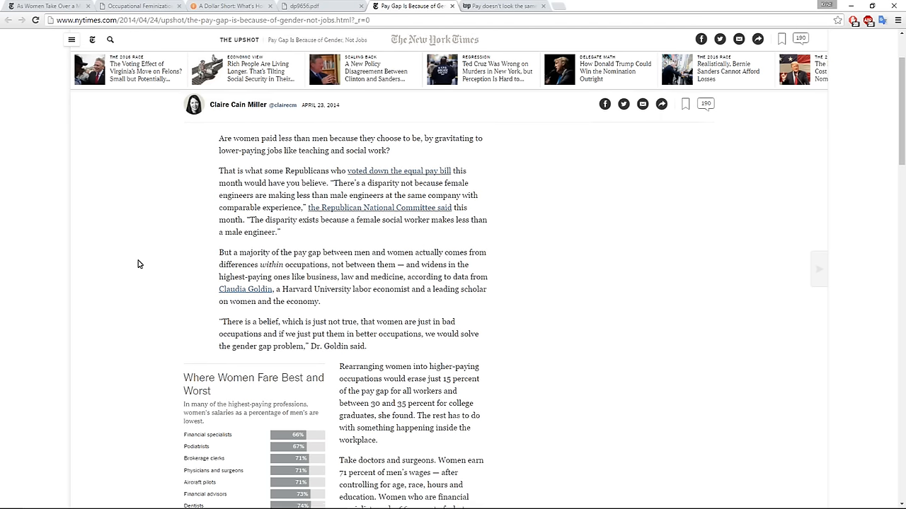
scroll("down", 3)
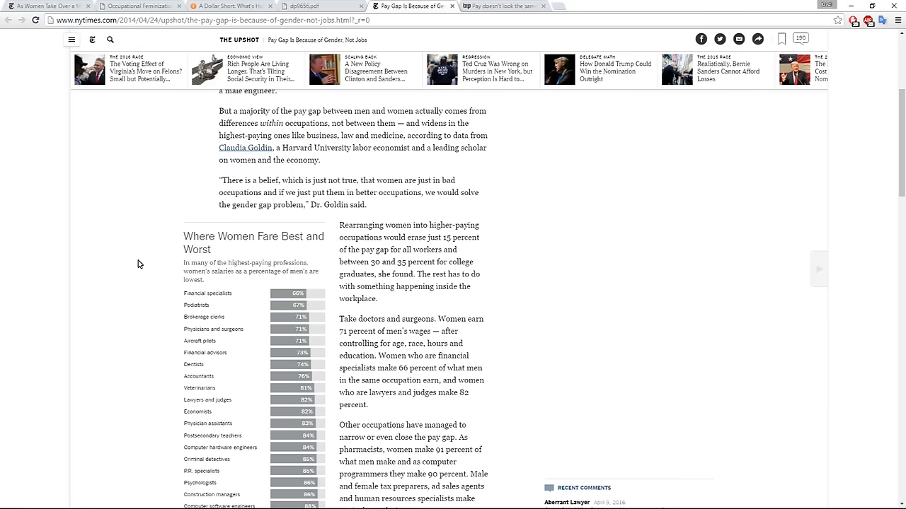
scroll("down", 3)
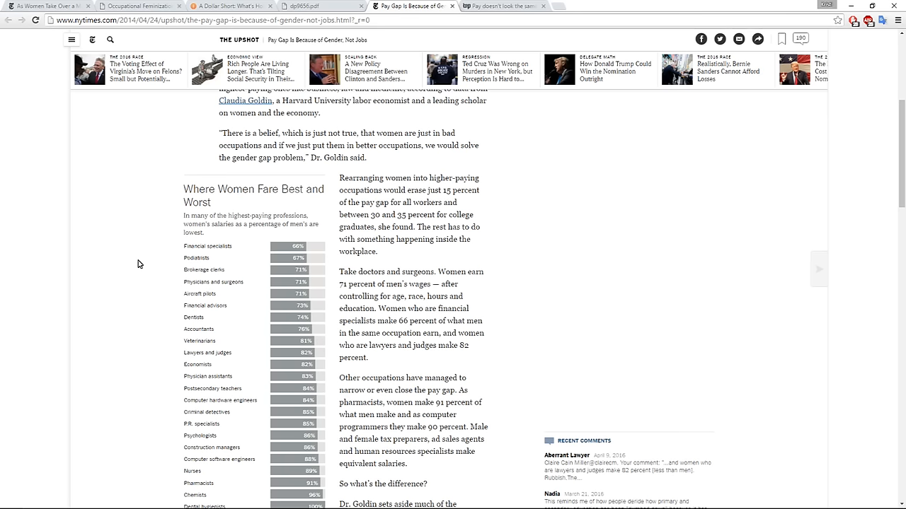
scroll("down", 3)
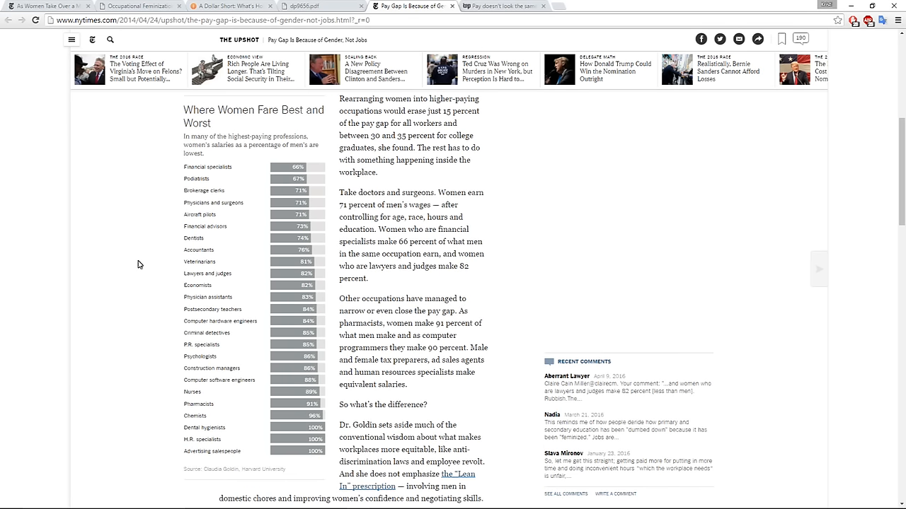
scroll("down", 3)
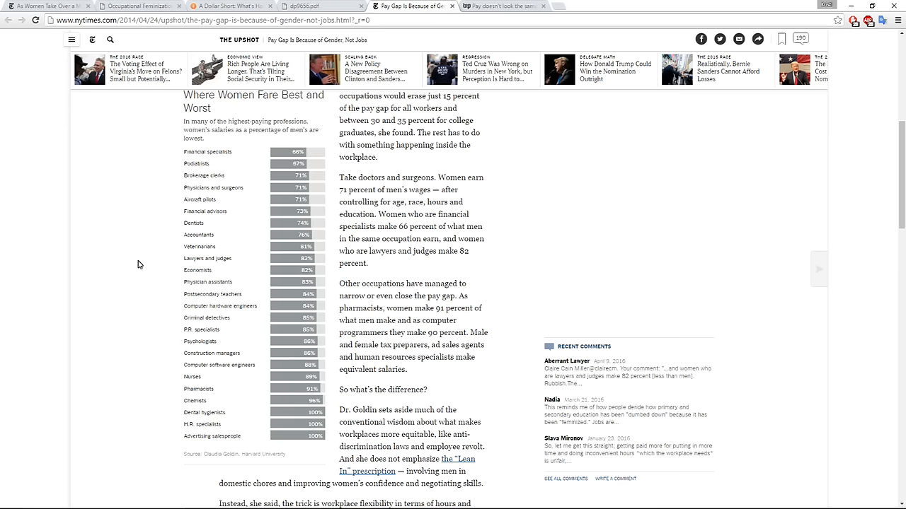
scroll("down", 3)
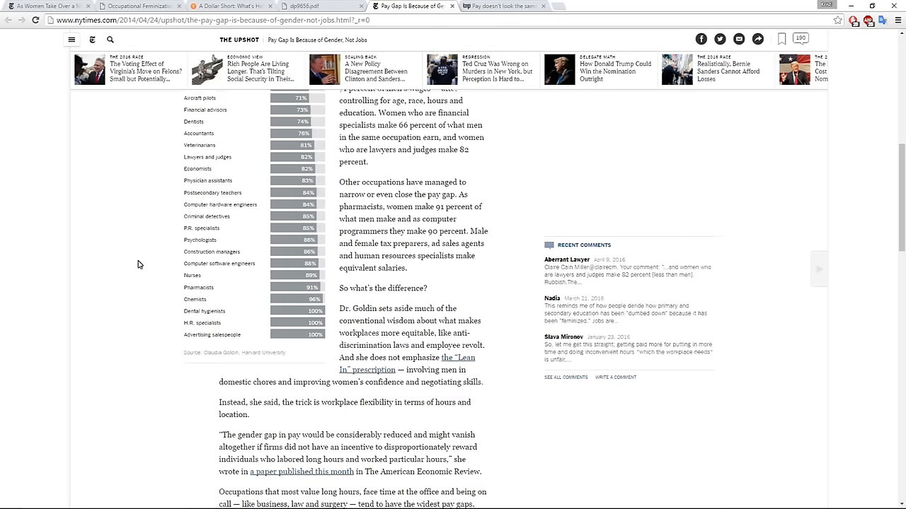
scroll("down", 3)
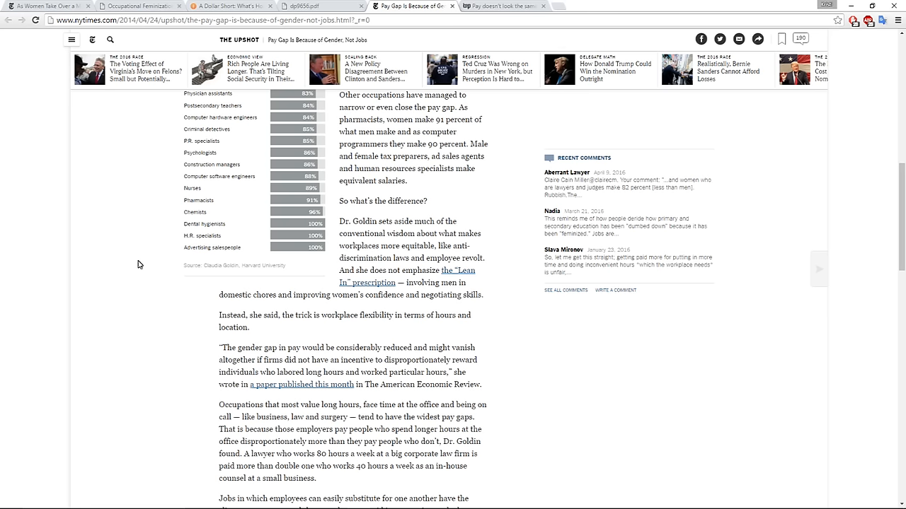
scroll("down", 3)
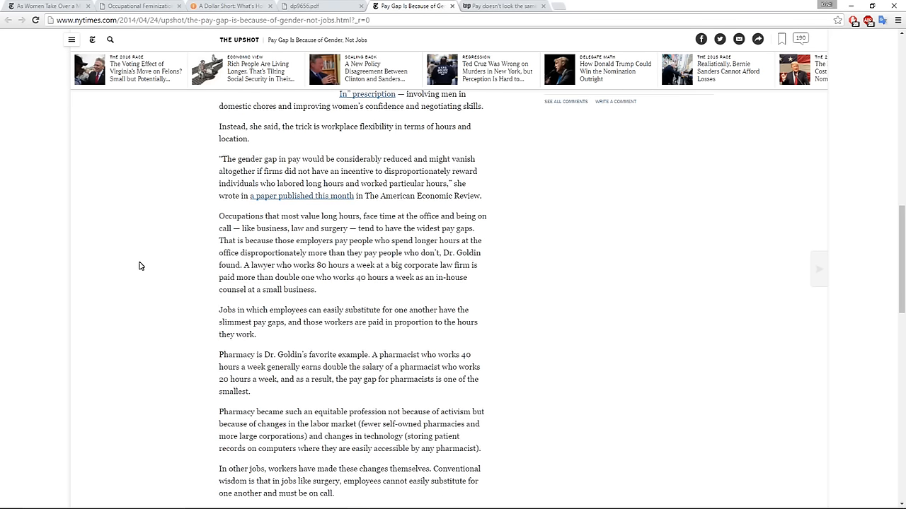
scroll("down", 3)
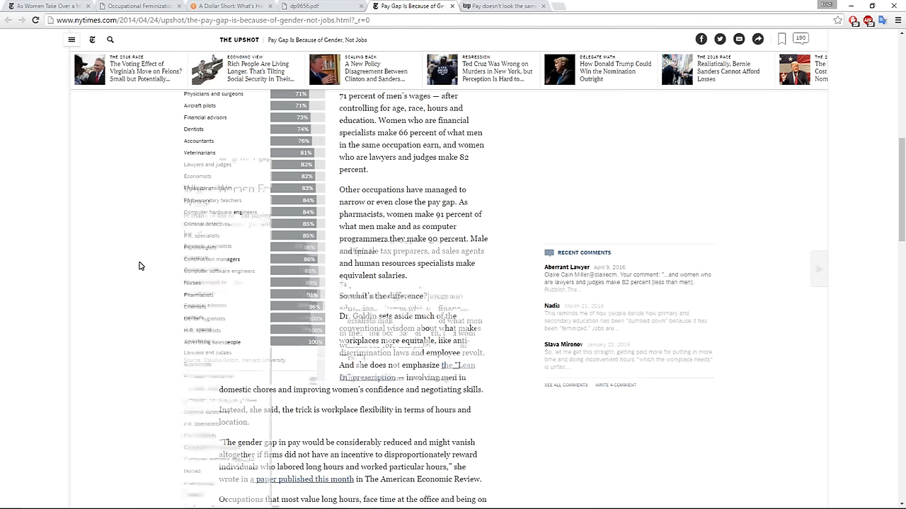
scroll("up", 3)
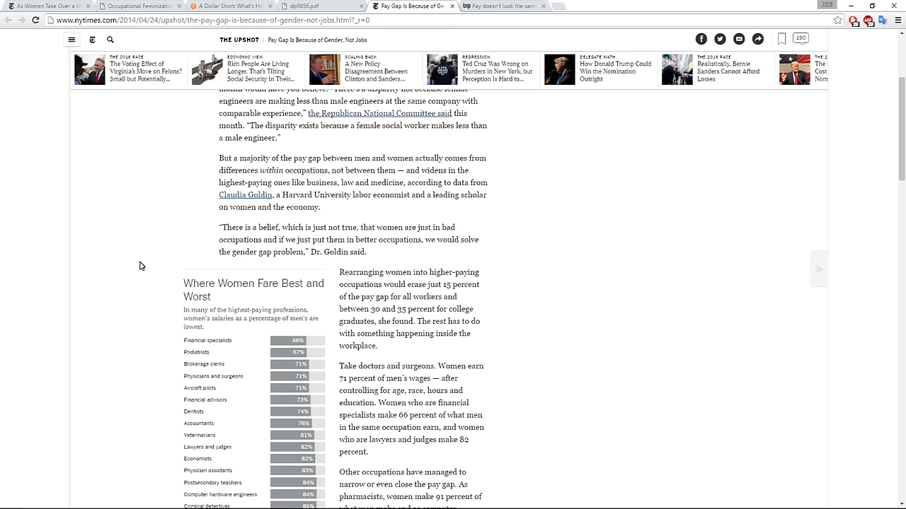
scroll("down", 3)
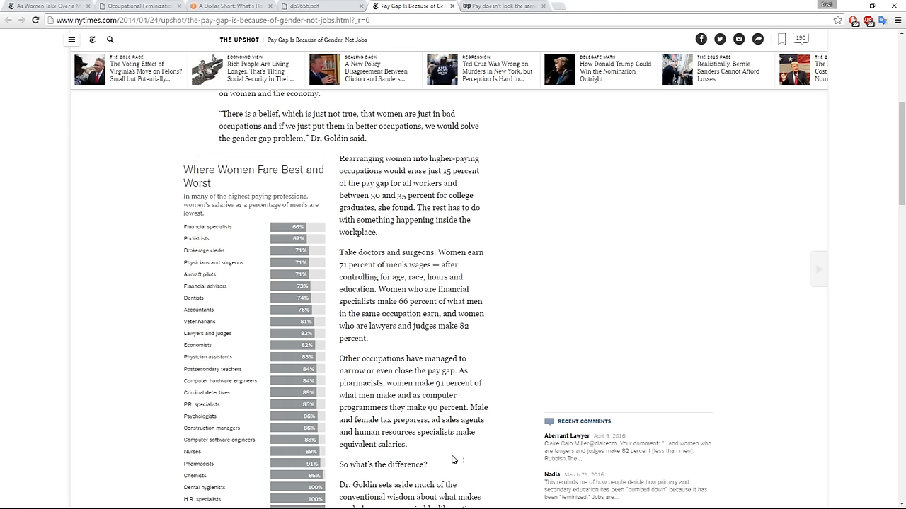
scroll("down", 3)
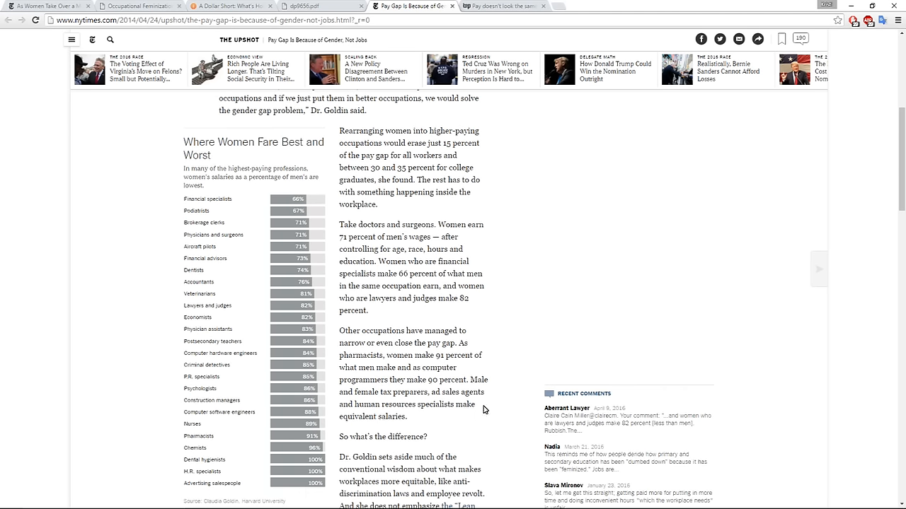
mouse_move(458, 428)
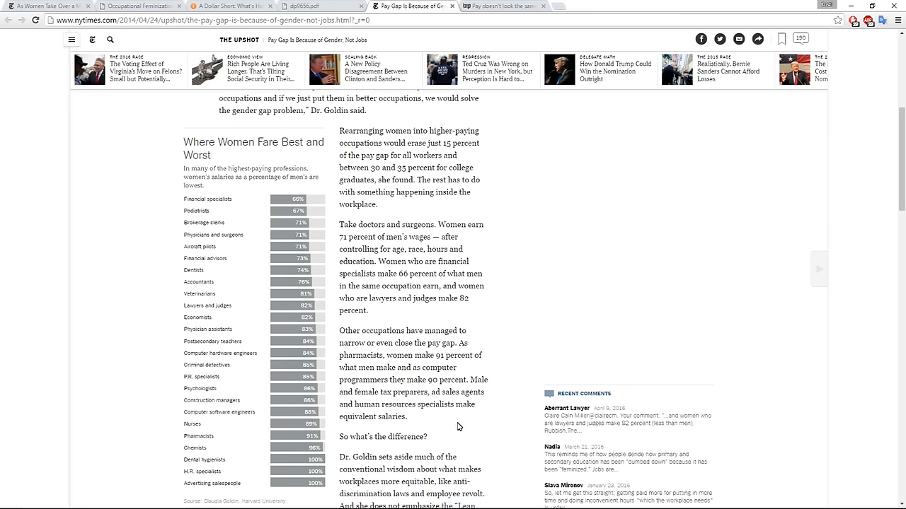
mouse_move(477, 430)
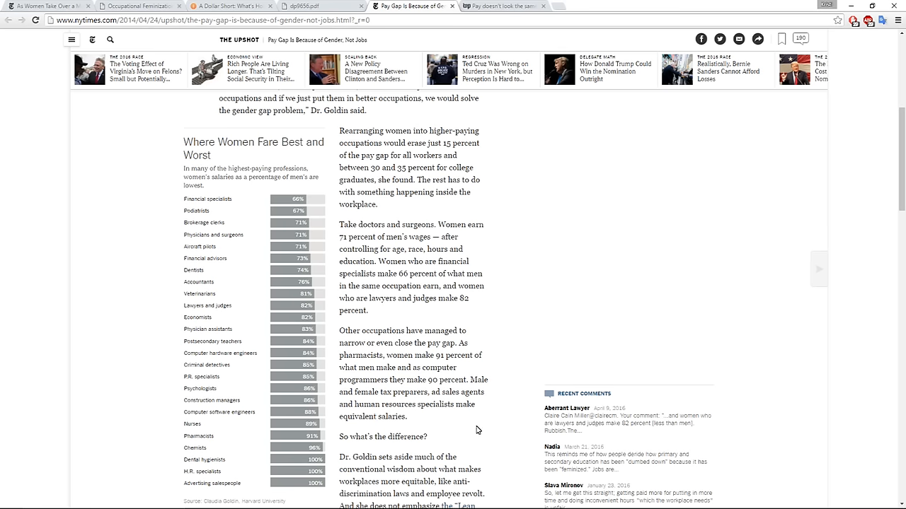
scroll("down", 3)
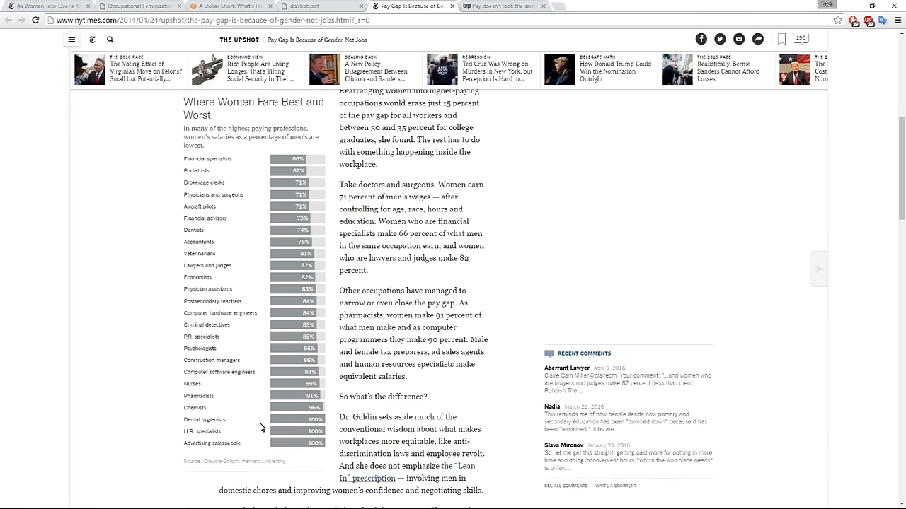
Step: Enlarge the article two zoom steps from the Chrome menu and scroll the occupations chart
left_click(894, 21)
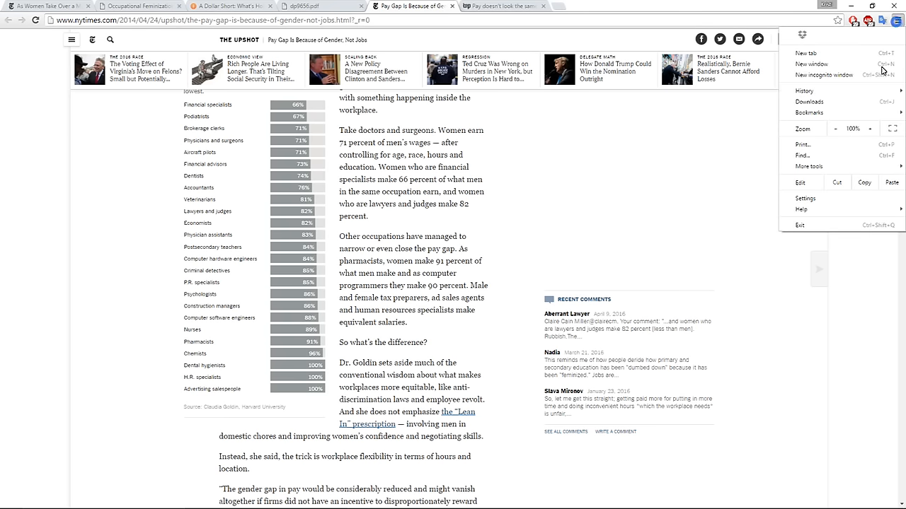
left_click(869, 129)
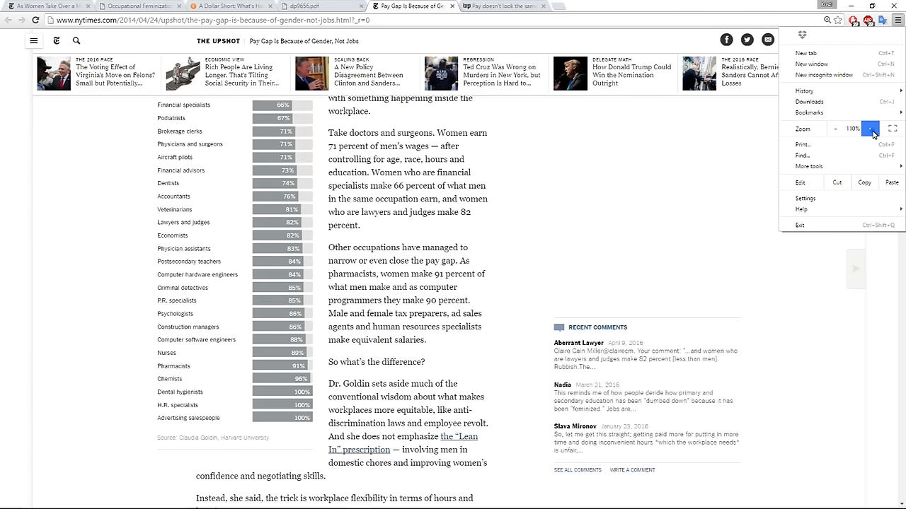
left_click(871, 128)
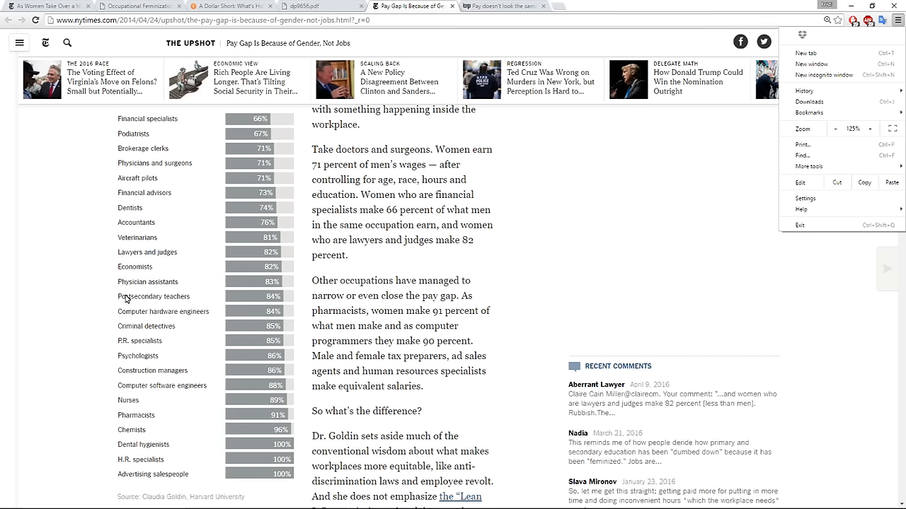
scroll("down", 3)
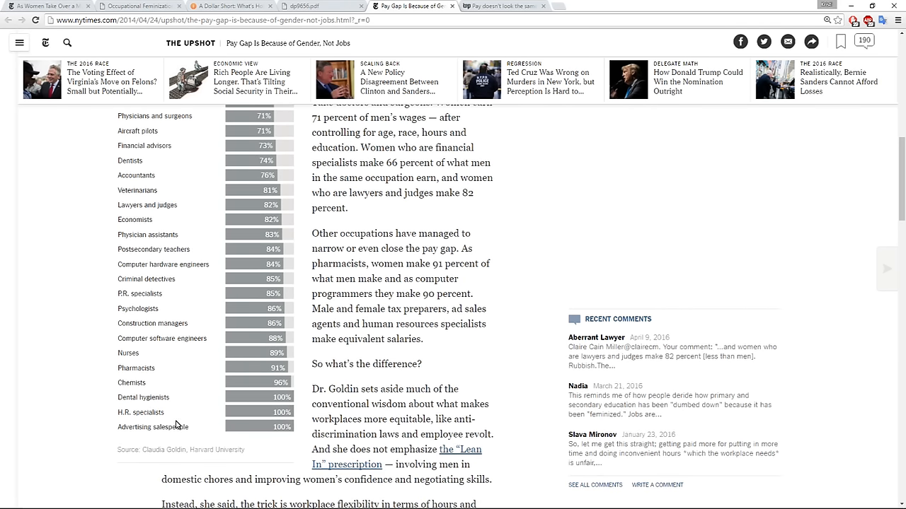
mouse_move(178, 401)
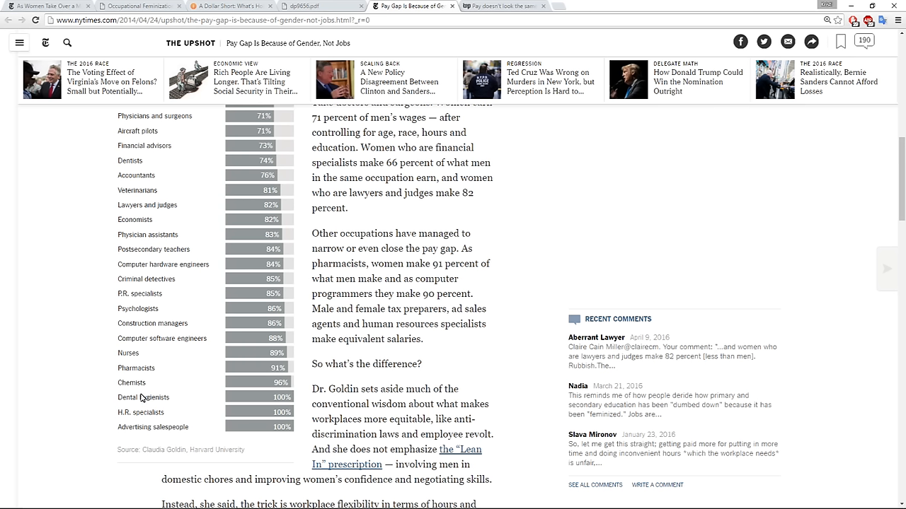
mouse_move(121, 405)
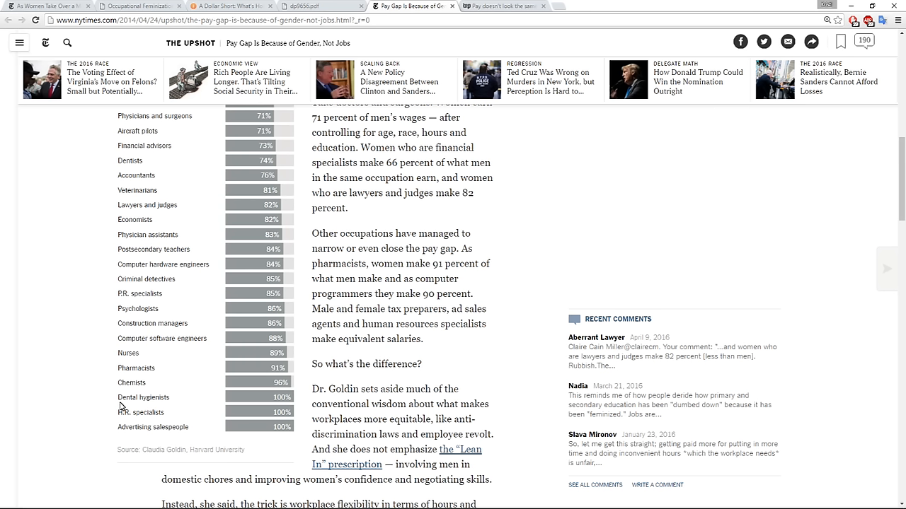
mouse_move(177, 402)
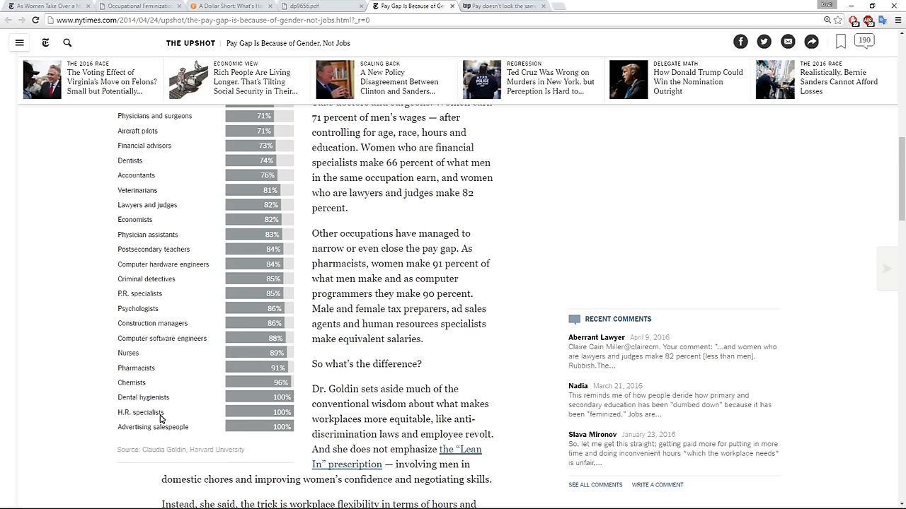
mouse_move(120, 419)
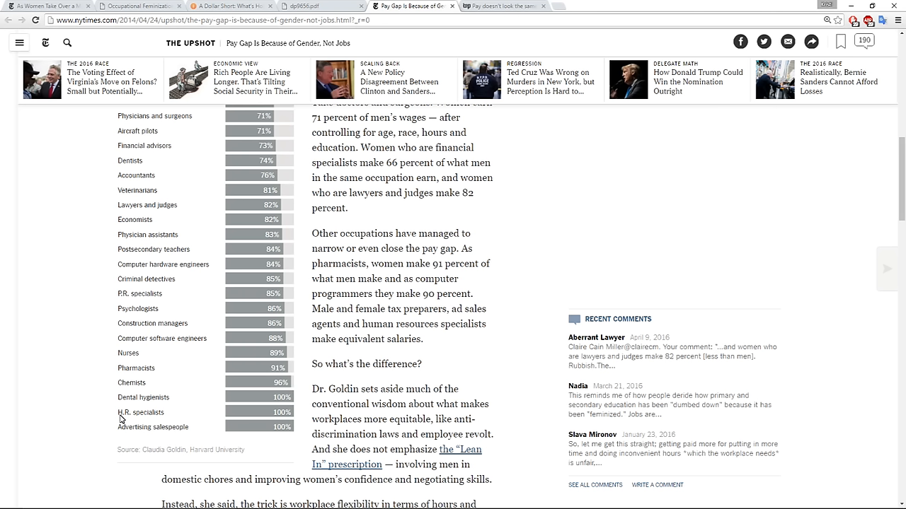
mouse_move(105, 419)
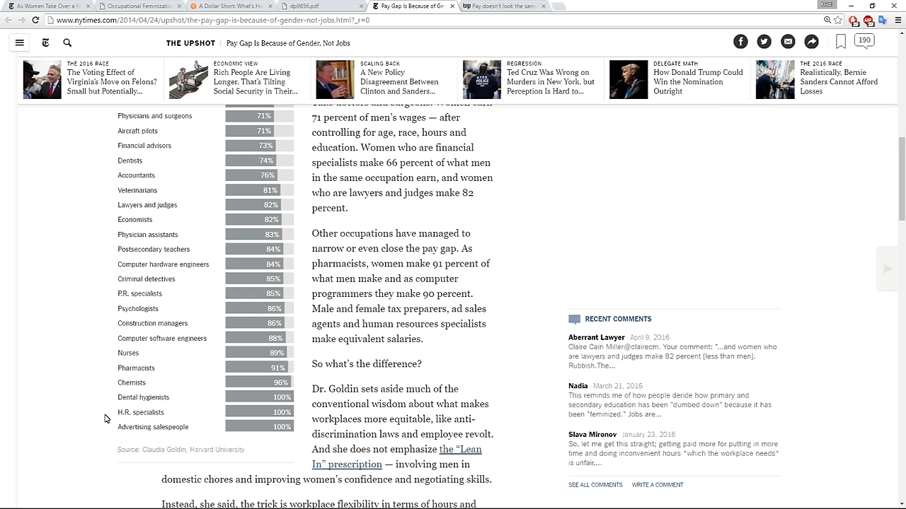
mouse_move(117, 413)
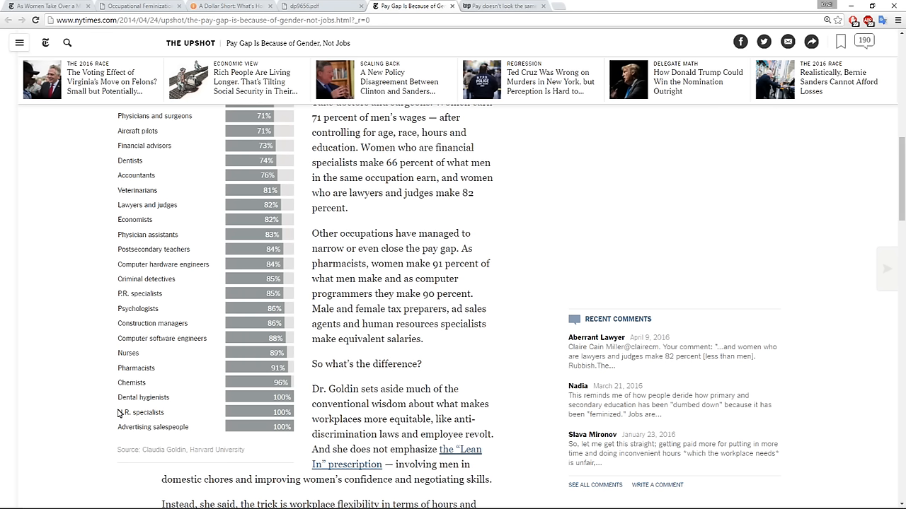
mouse_move(119, 415)
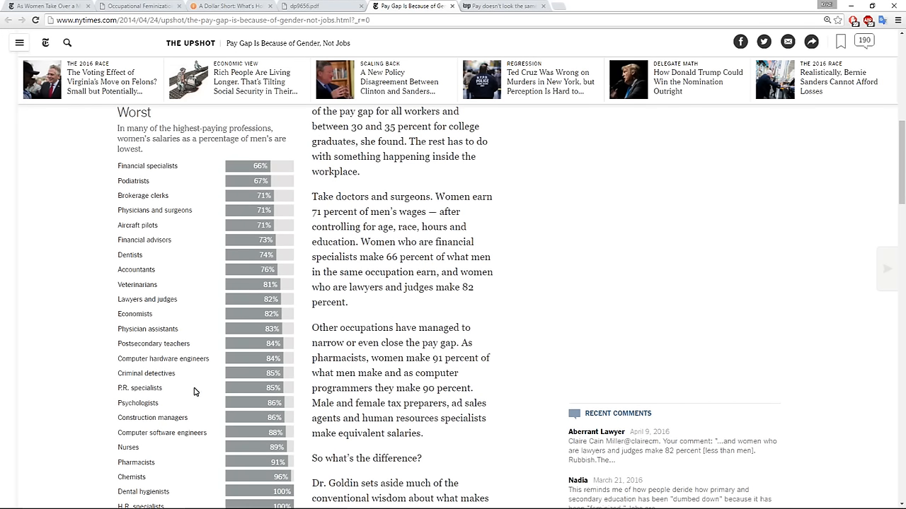
mouse_move(121, 192)
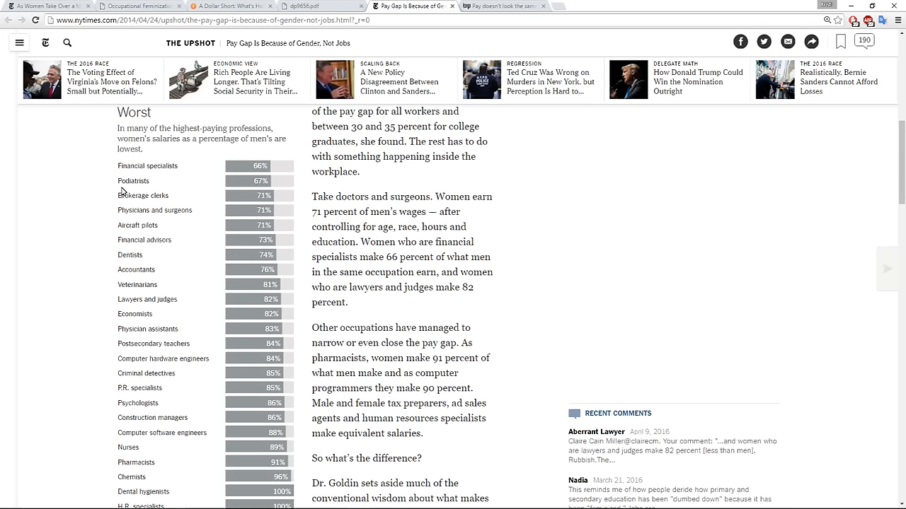
mouse_move(207, 289)
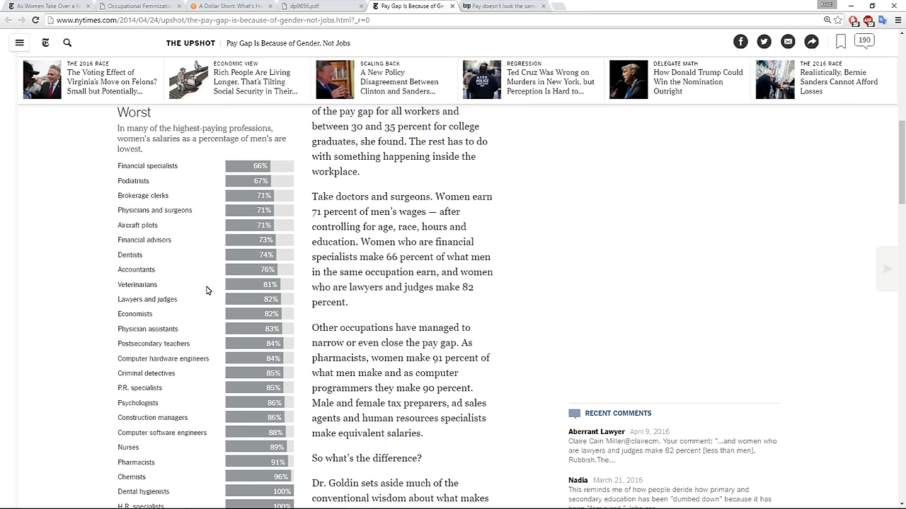
mouse_move(188, 295)
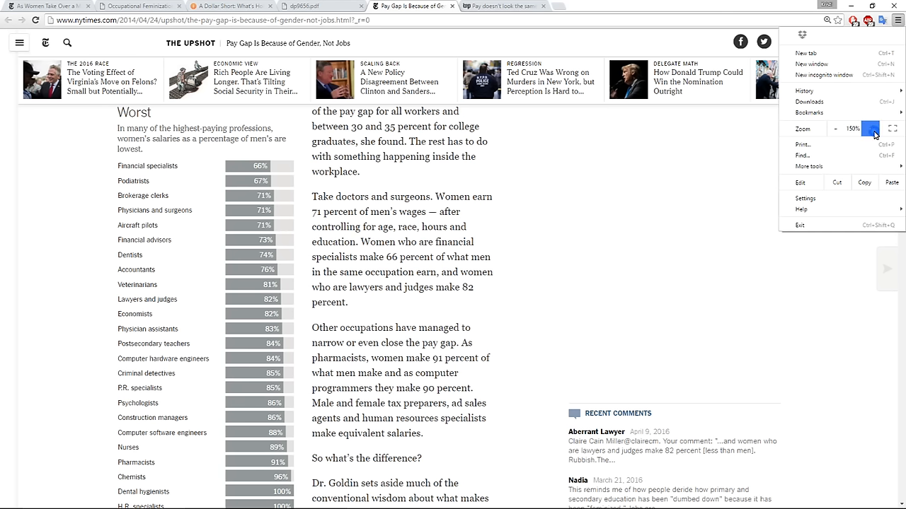
Step: Zoom the article further while reading down to the chart source and Dr. Goldin paragraphs
left_click(875, 129)
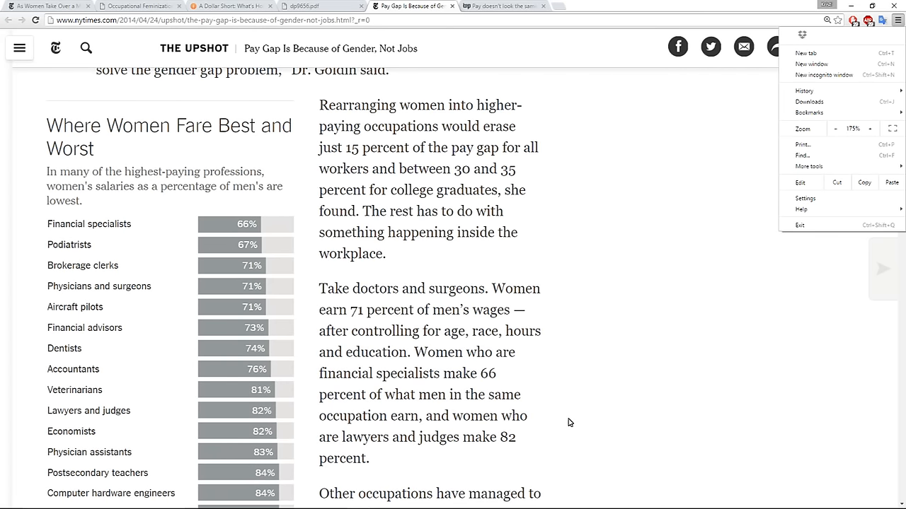
mouse_move(118, 139)
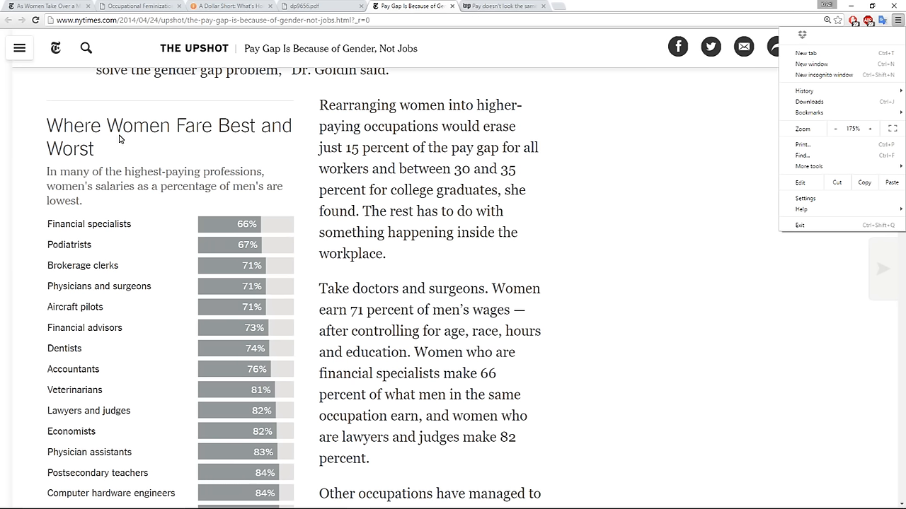
mouse_move(12, 199)
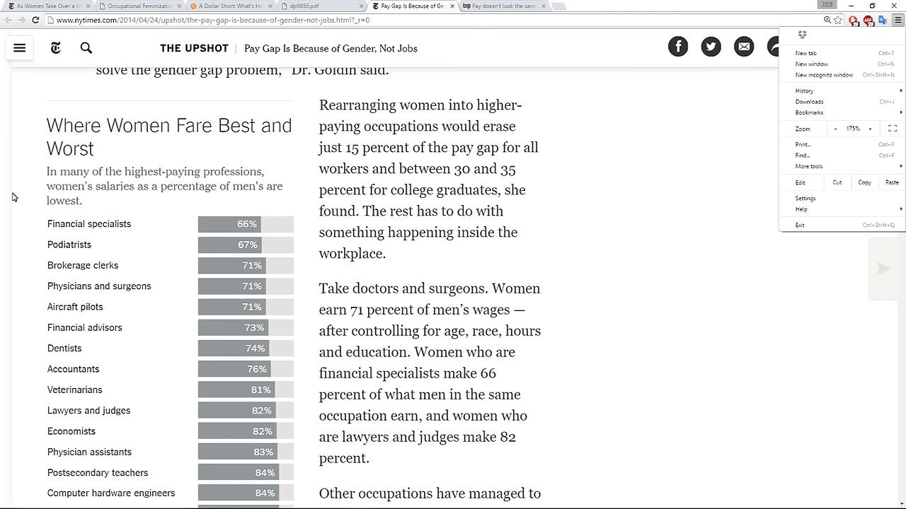
mouse_move(20, 186)
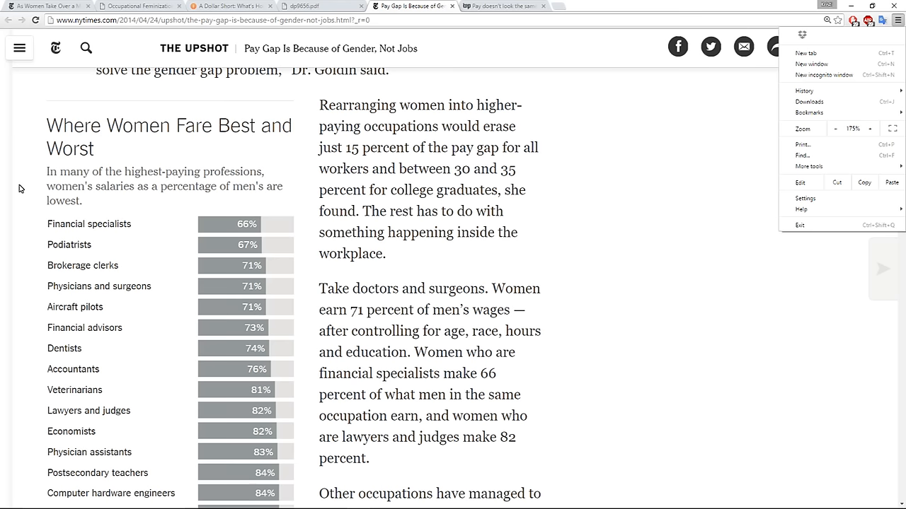
mouse_move(112, 238)
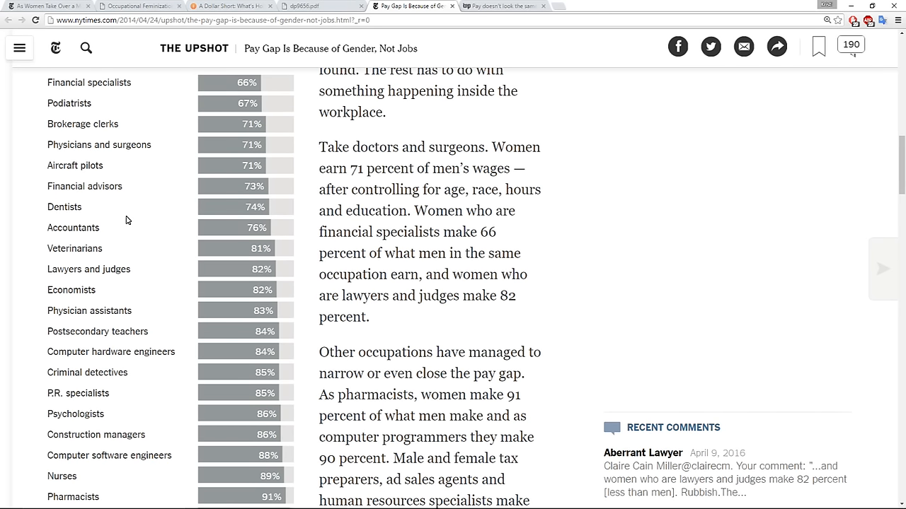
mouse_move(91, 214)
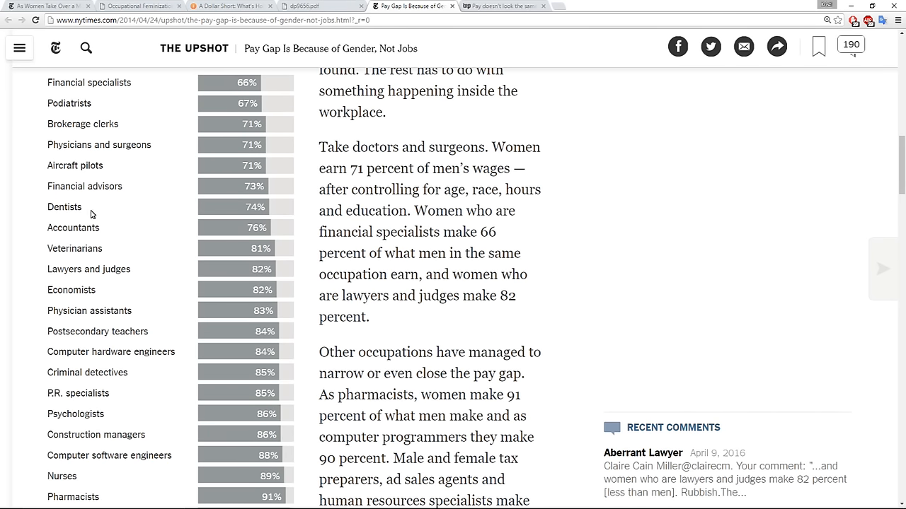
scroll("down", 3)
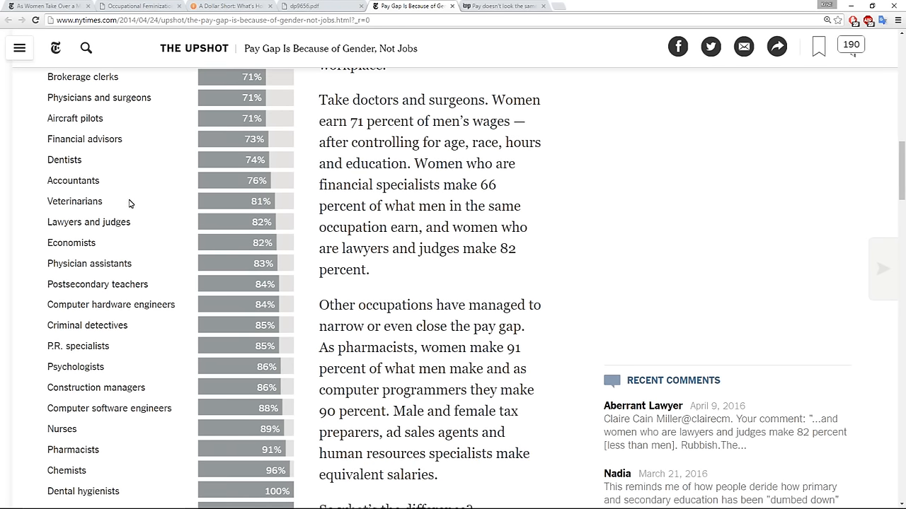
scroll("down", 3)
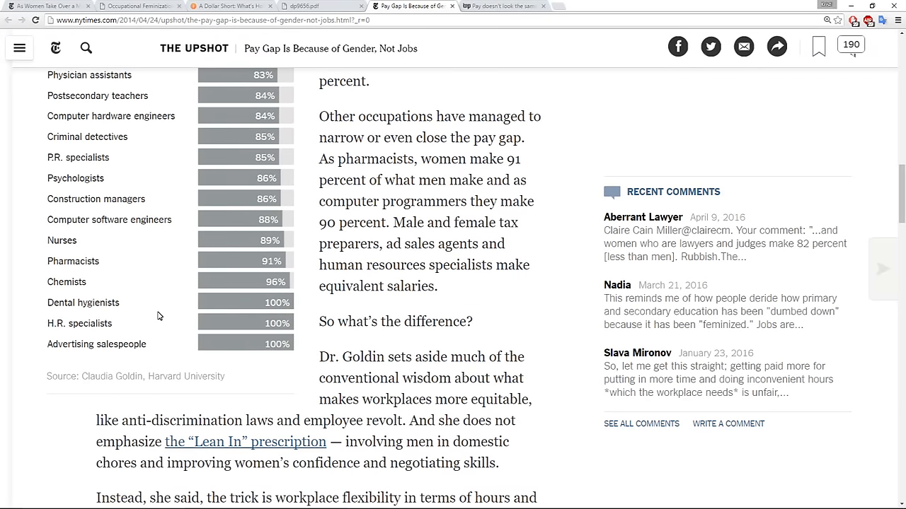
mouse_move(53, 243)
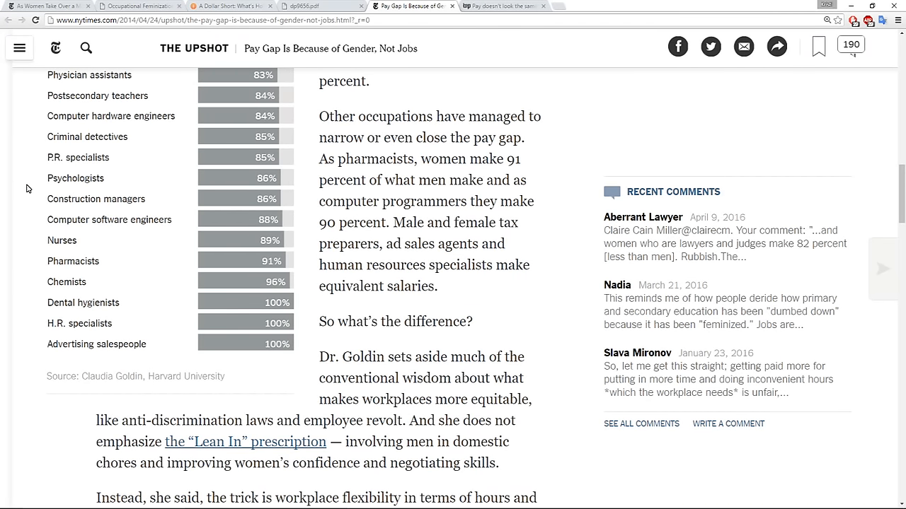
mouse_move(31, 187)
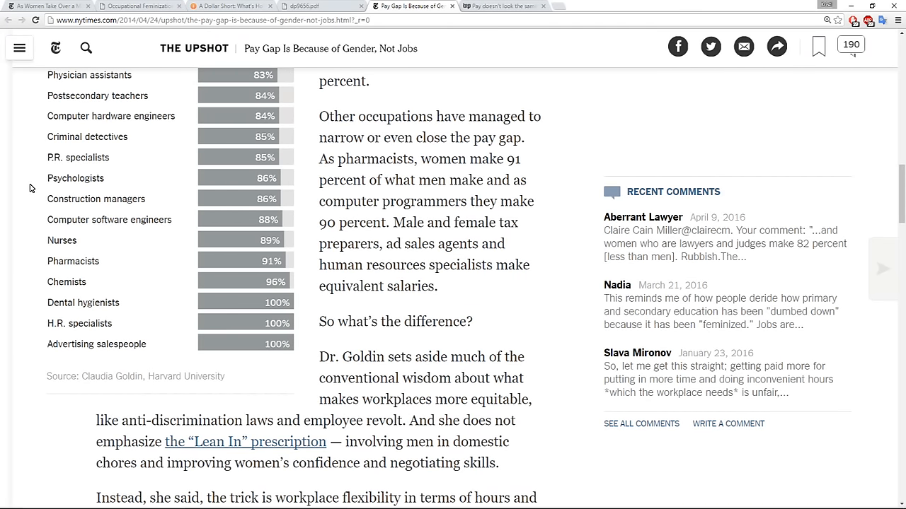
mouse_move(16, 243)
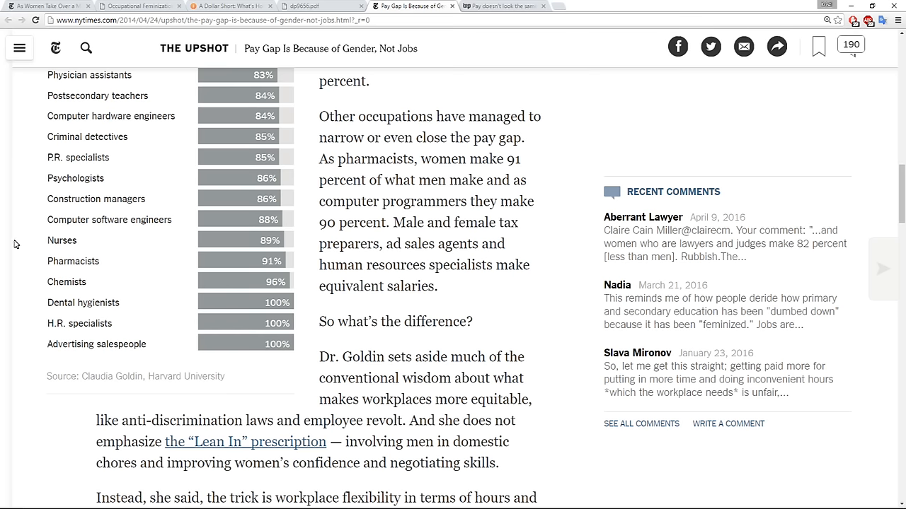
mouse_move(41, 365)
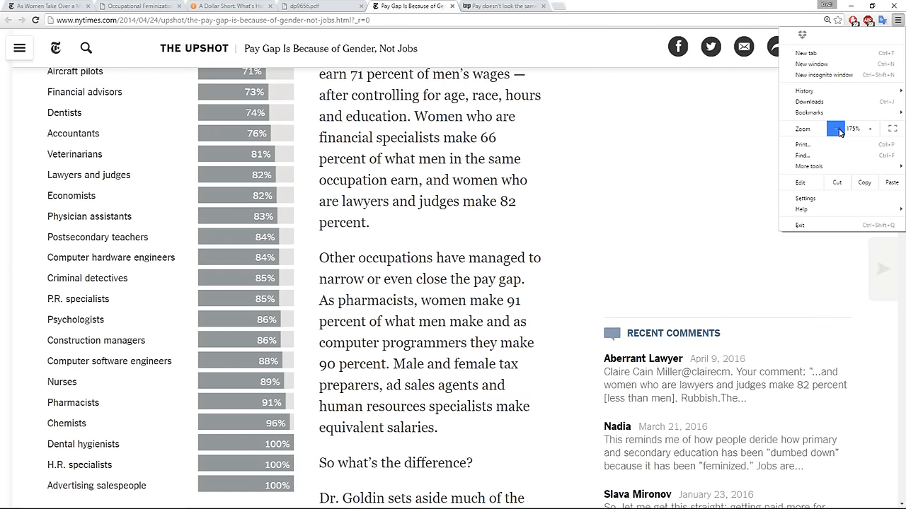
left_click(835, 129)
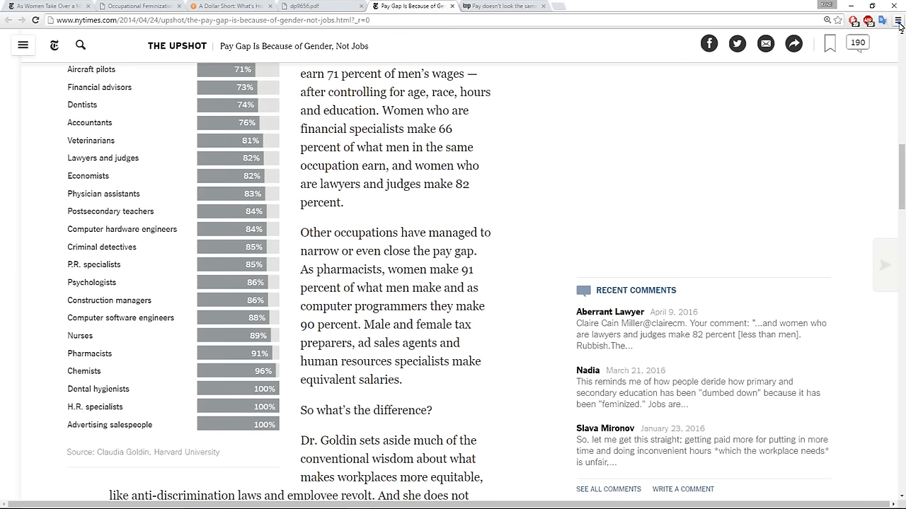
left_click(900, 17)
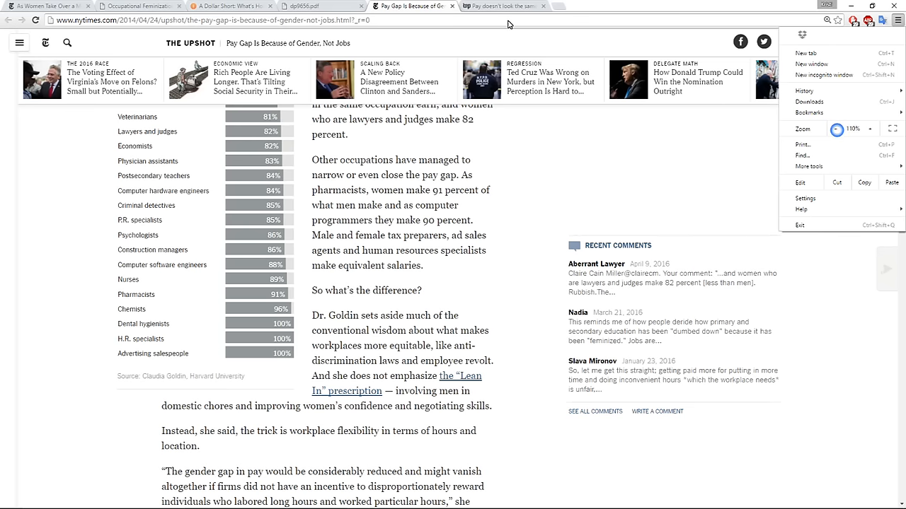
Step: Switch to the Washington Post newspaper pay article and scroll into its body
left_click(496, 8)
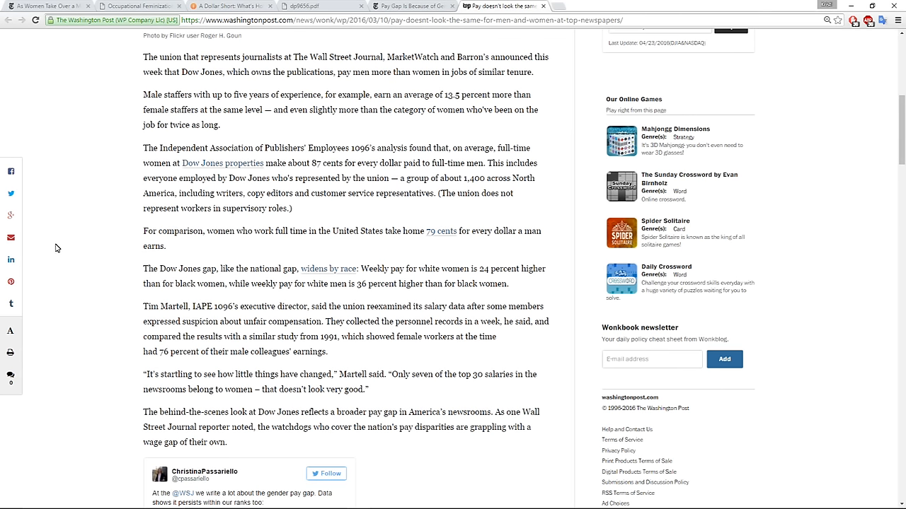
scroll("up", 3)
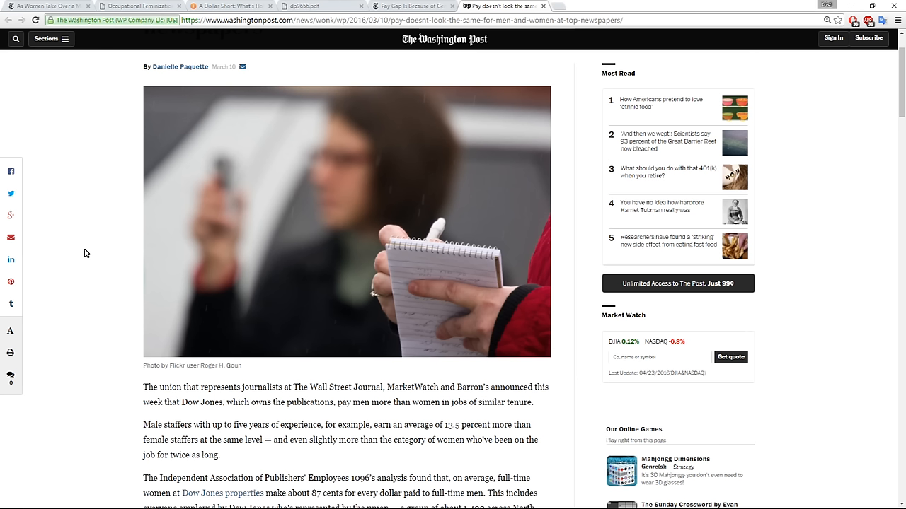
scroll("down", 3)
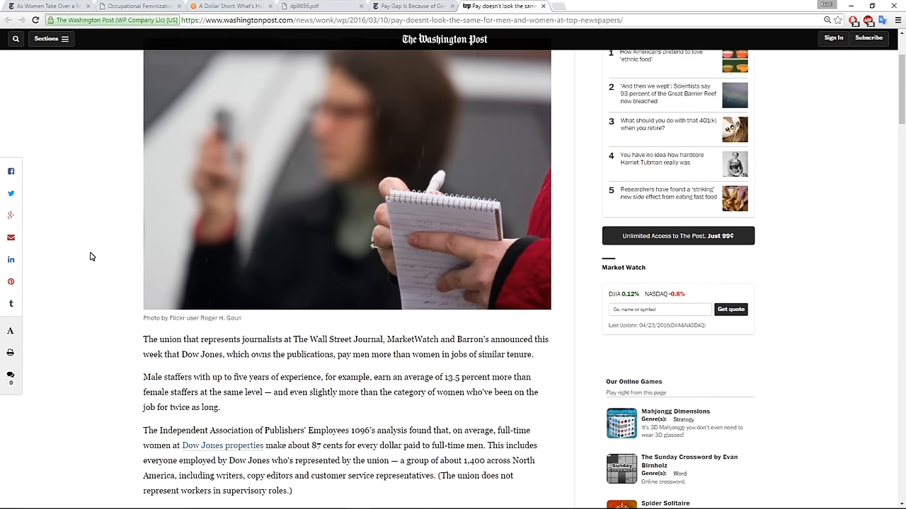
scroll("down", 3)
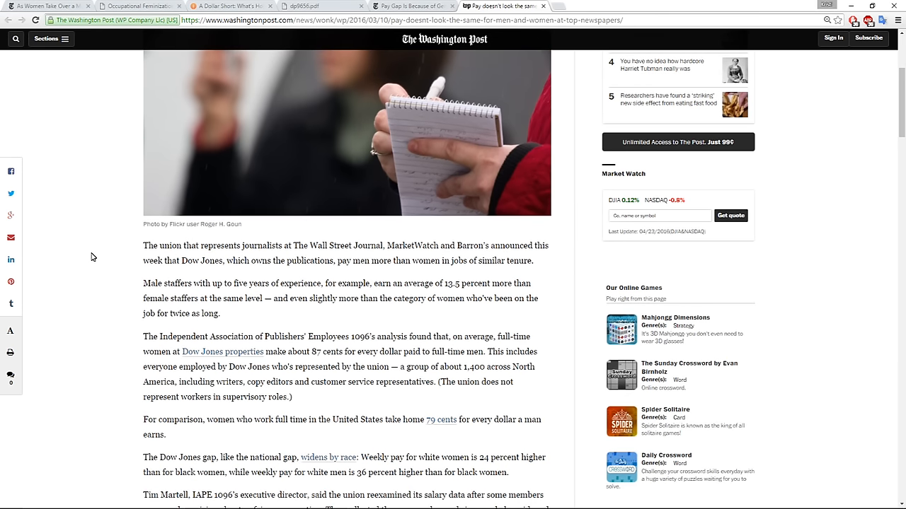
scroll("up", 3)
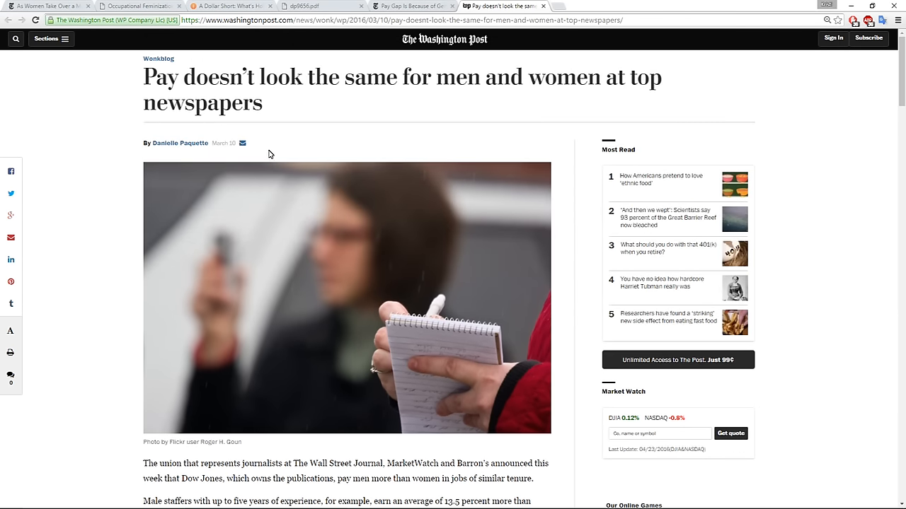
scroll("down", 3)
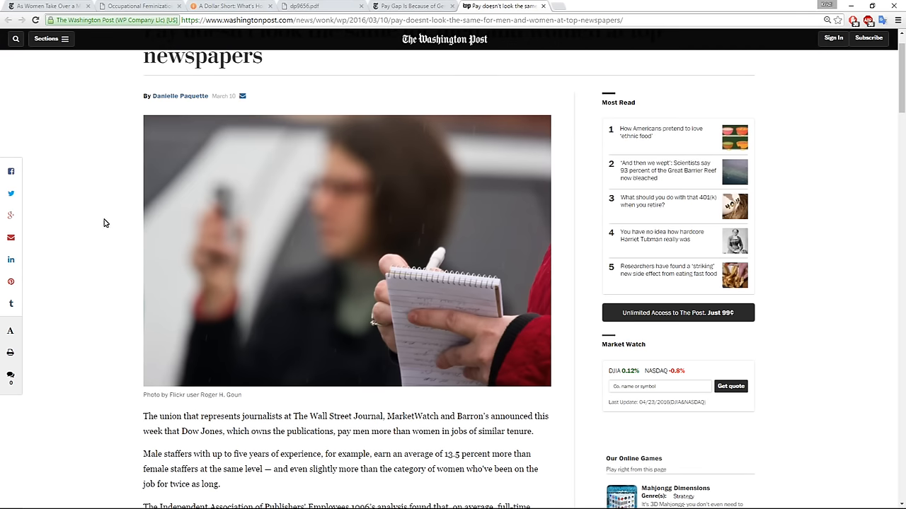
scroll("down", 3)
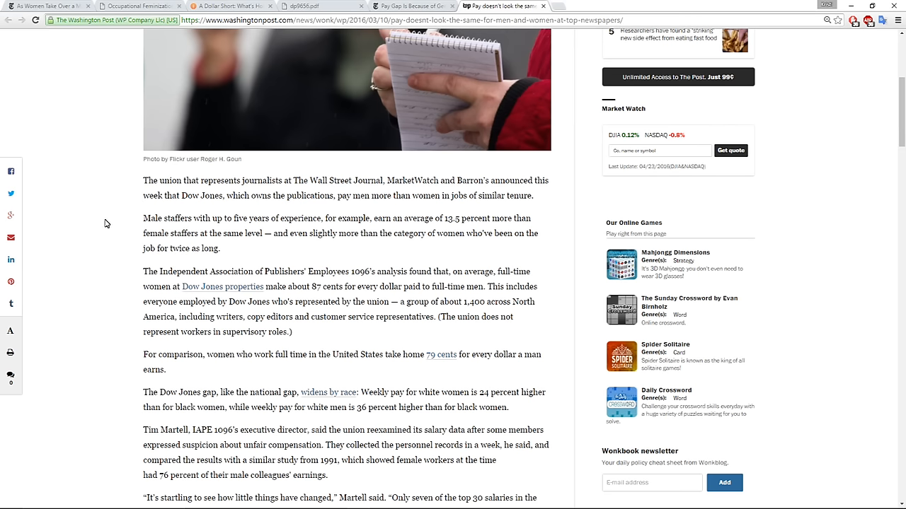
Step: Read down to the embedded tweets, then scroll back up to the headline
scroll("down", 3)
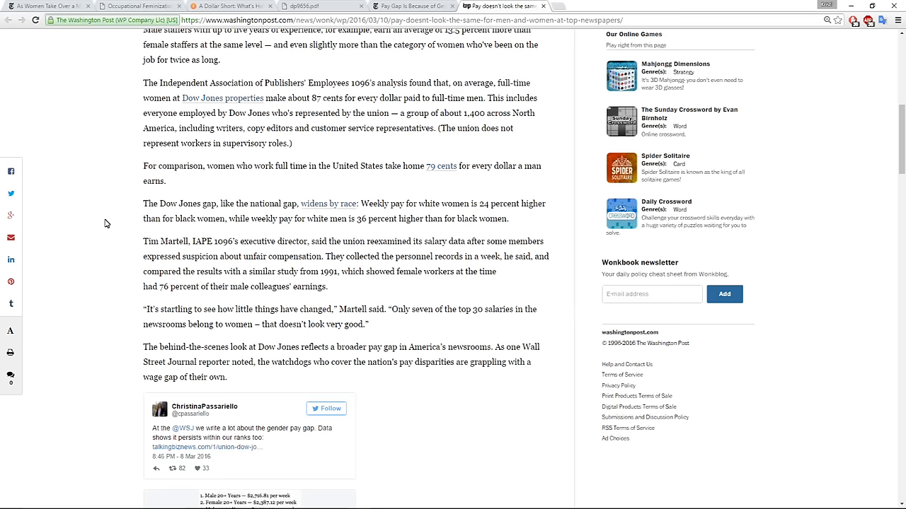
scroll("down", 3)
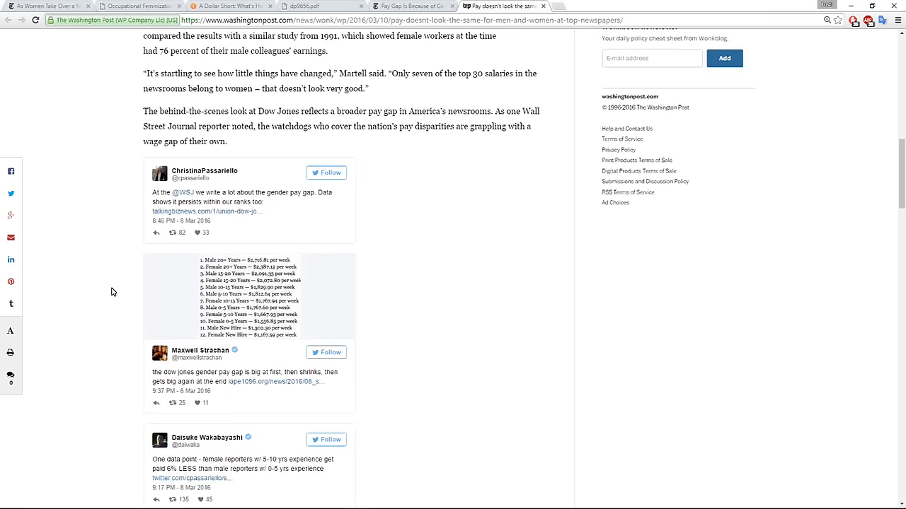
scroll("up", 3)
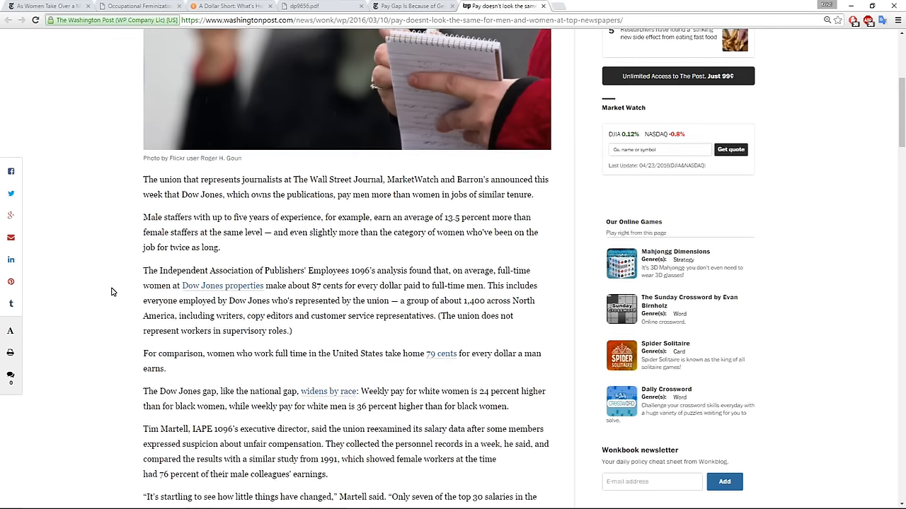
scroll("up", 3)
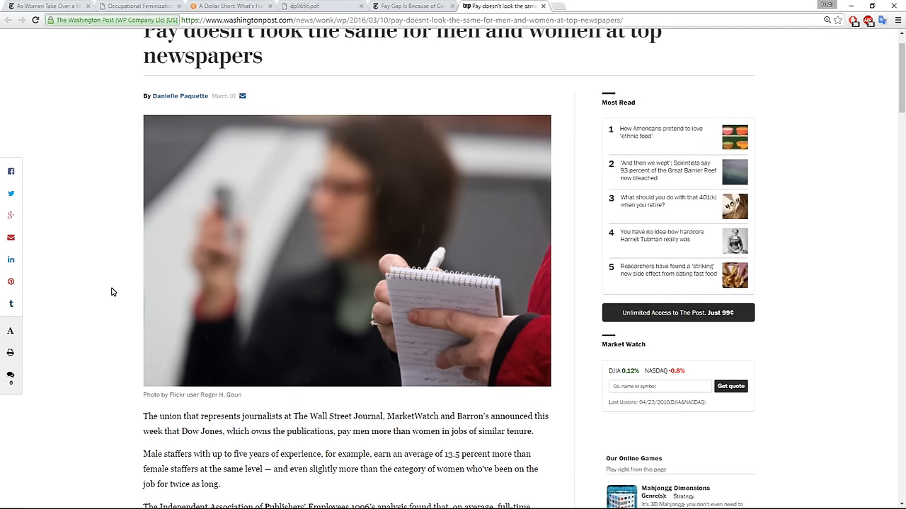
Step: Return to the Upshot article 'As Women Take Over a Male-Dominated Field, the Pay Drops'
scroll("down", 3)
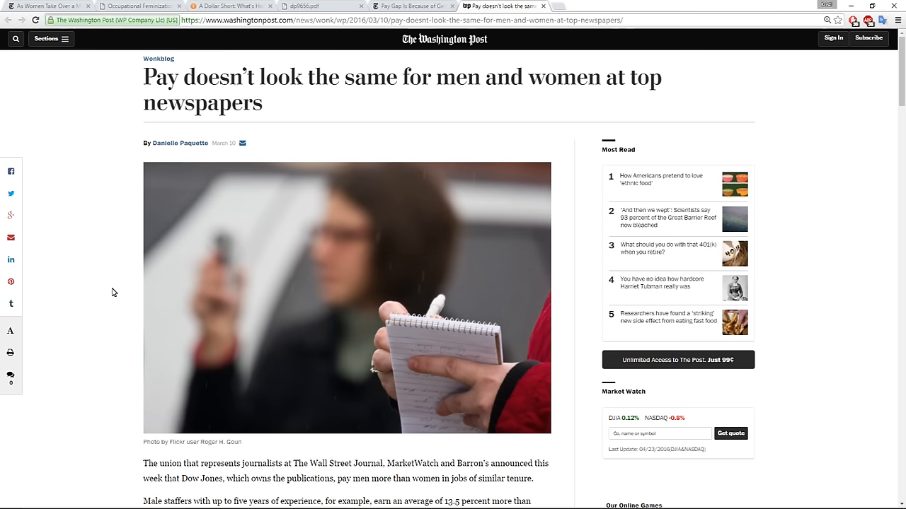
left_click(50, 6)
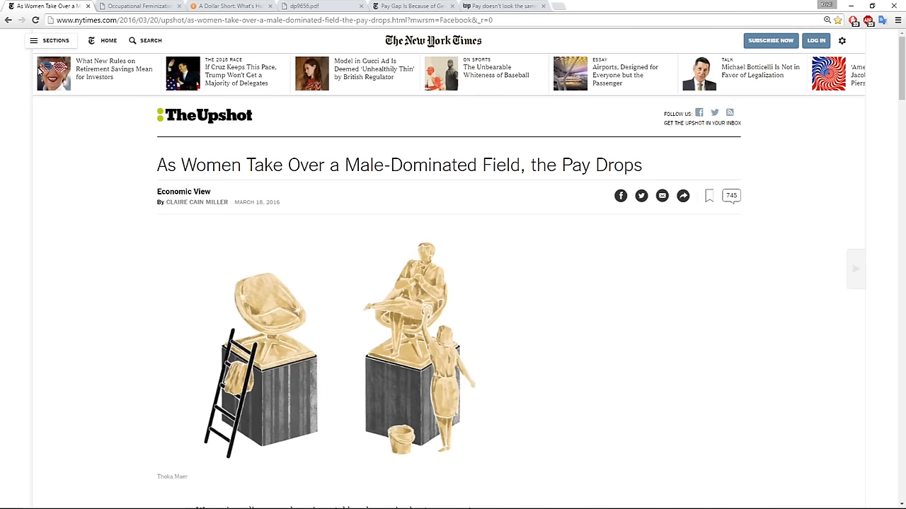
mouse_move(39, 167)
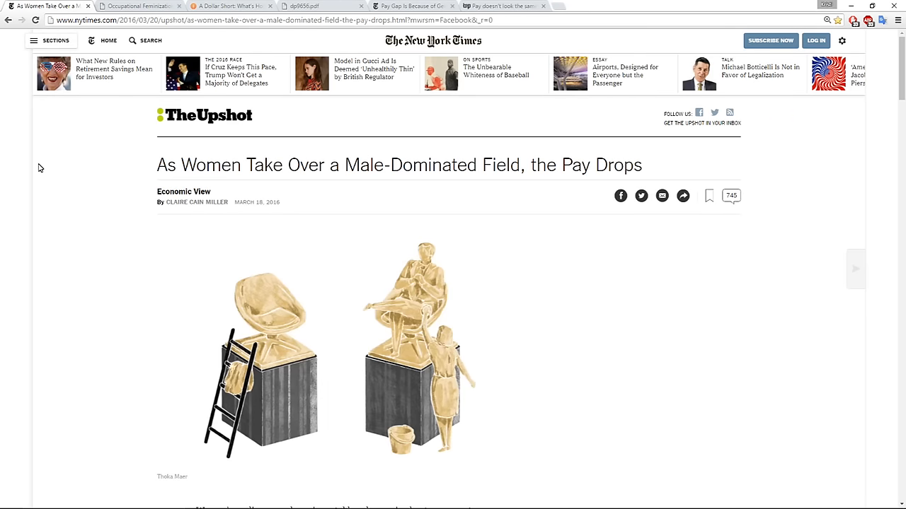